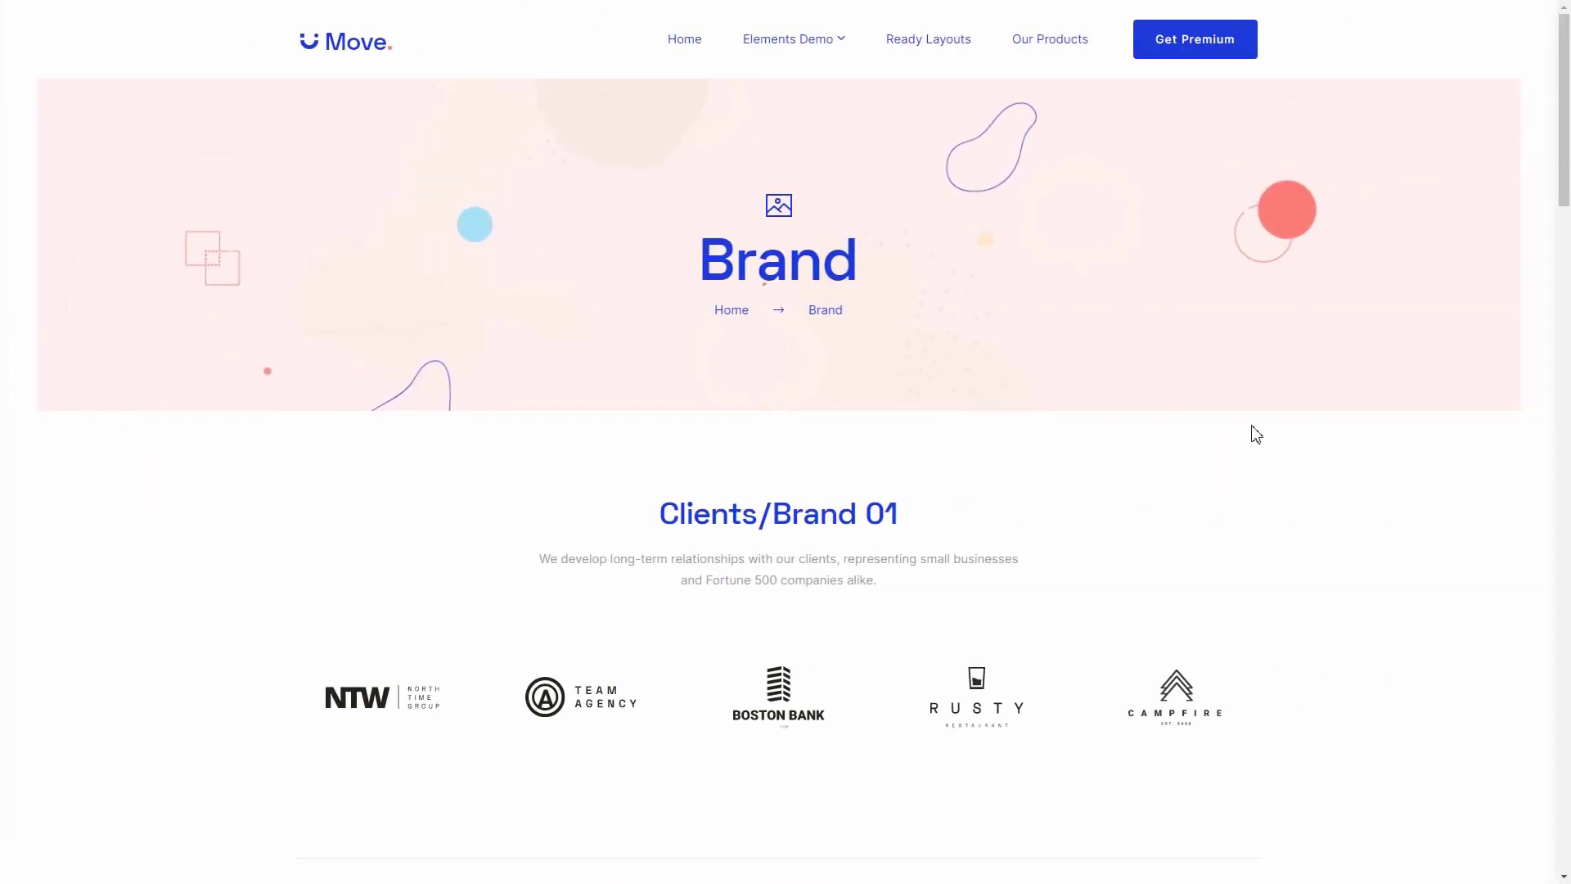
- Add a new single-column section below the Brand banner
{"action": "scroll", "scroll_direction": "down", "scroll_amount": 3}
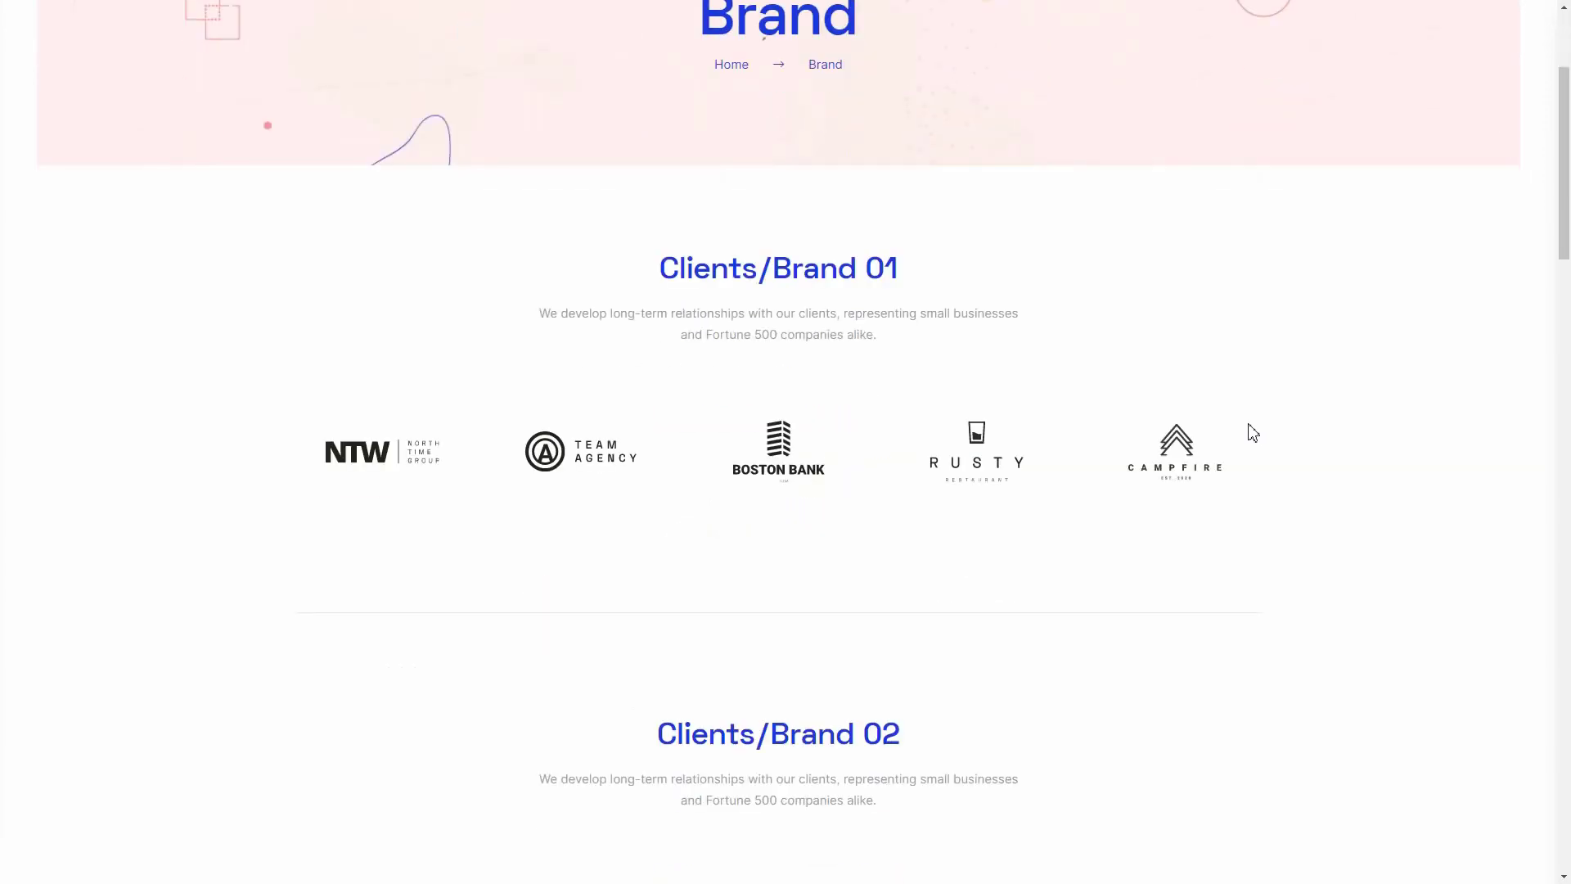
{"action": "scroll", "scroll_direction": "down", "scroll_amount": 3}
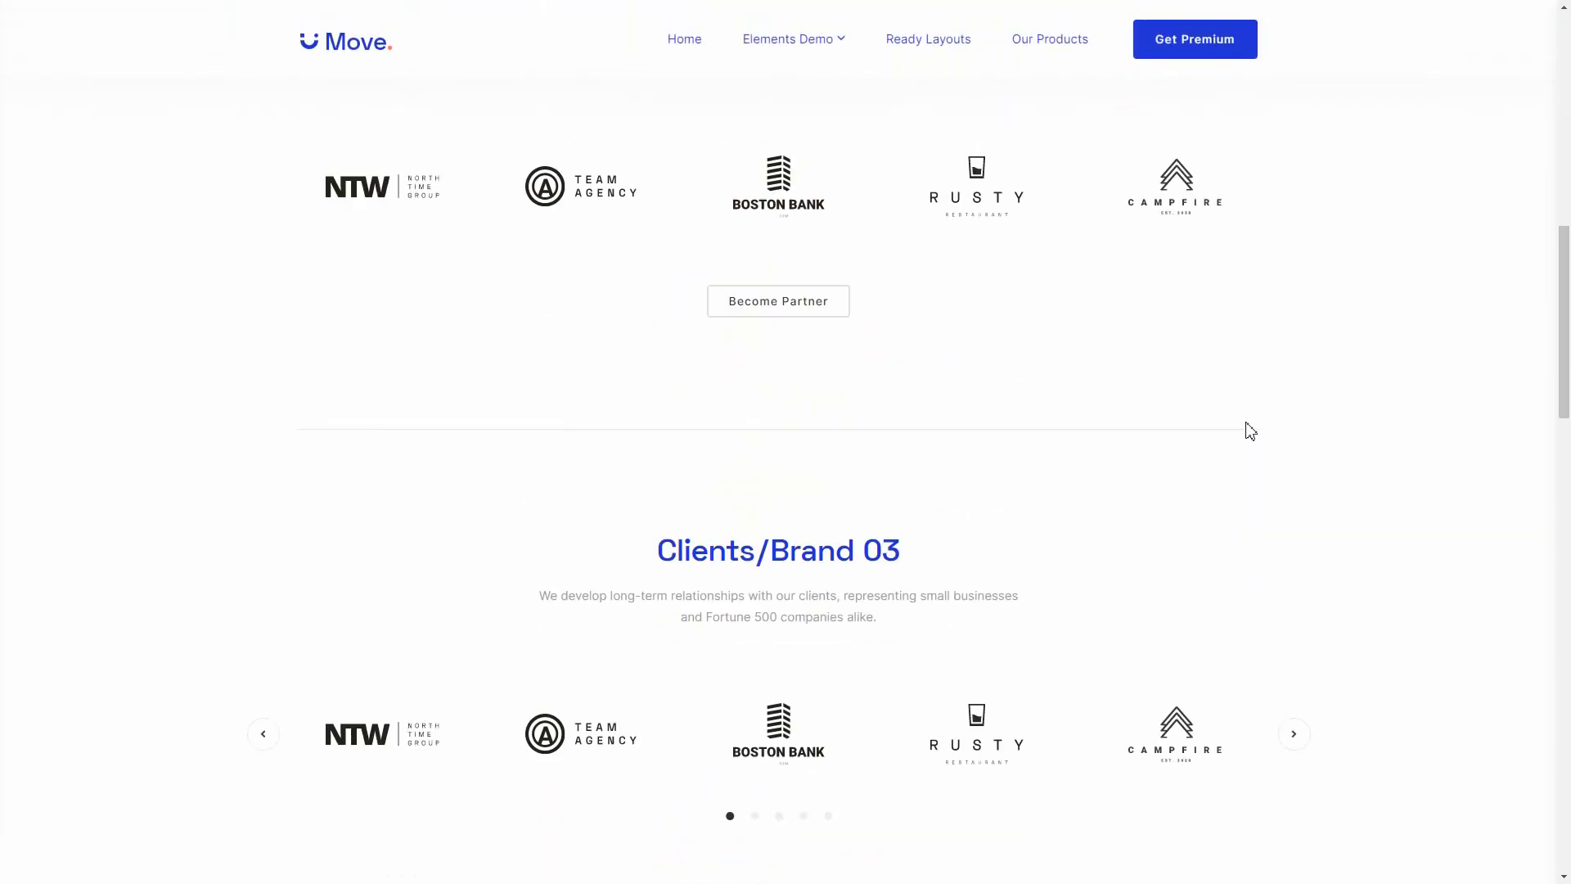
{"action": "scroll", "scroll_direction": "down", "scroll_amount": 3}
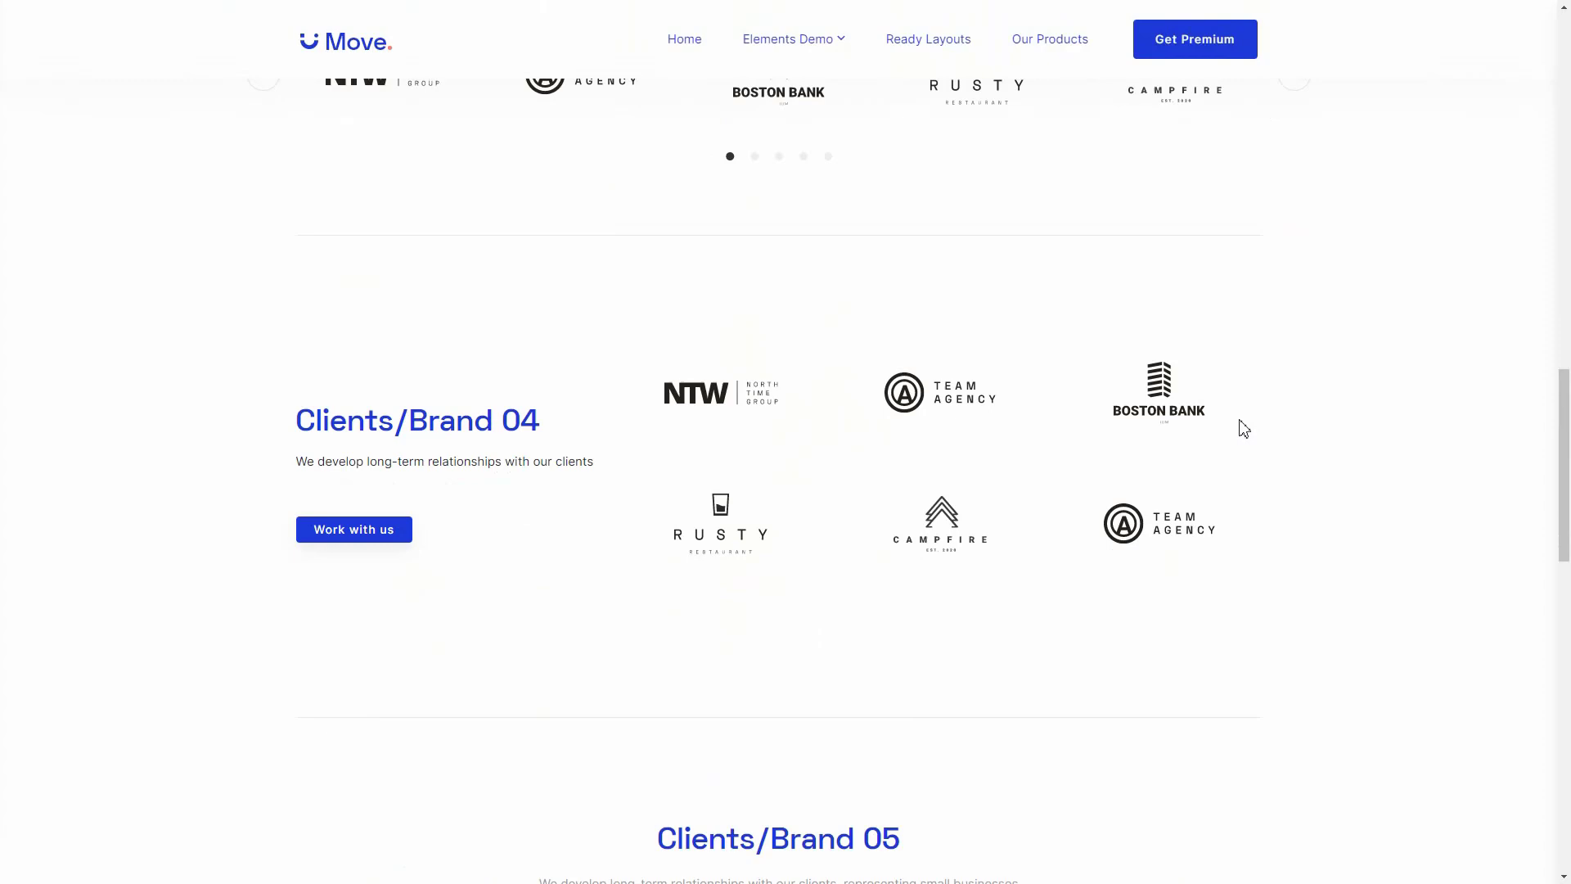
{"action": "scroll", "scroll_direction": "down", "scroll_amount": 3}
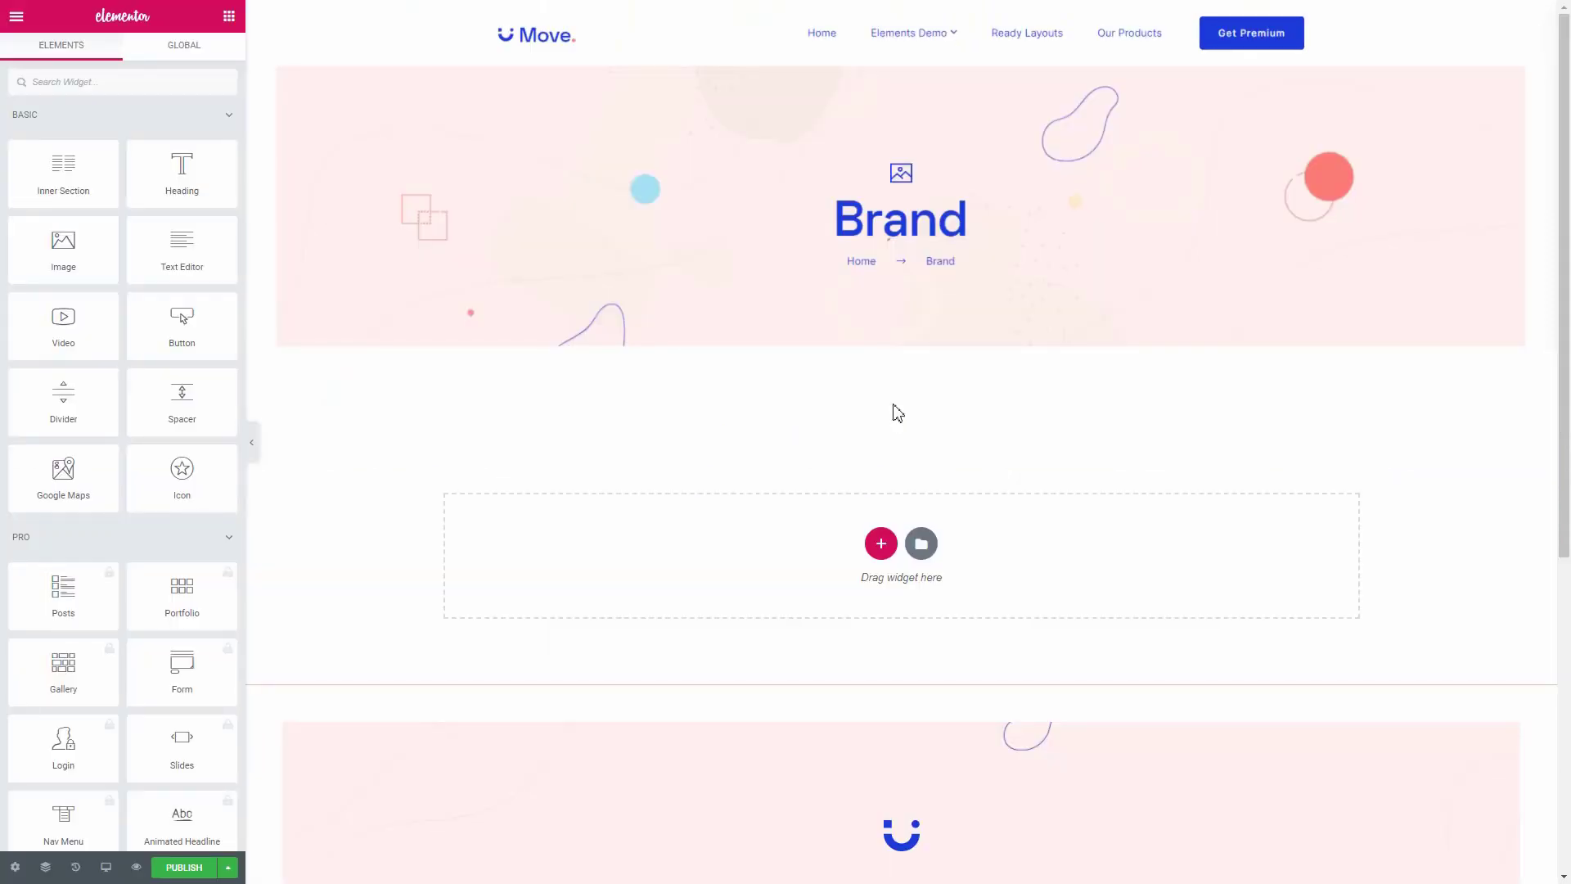
{"action": "mouse_move", "coordinate": [895, 421]}
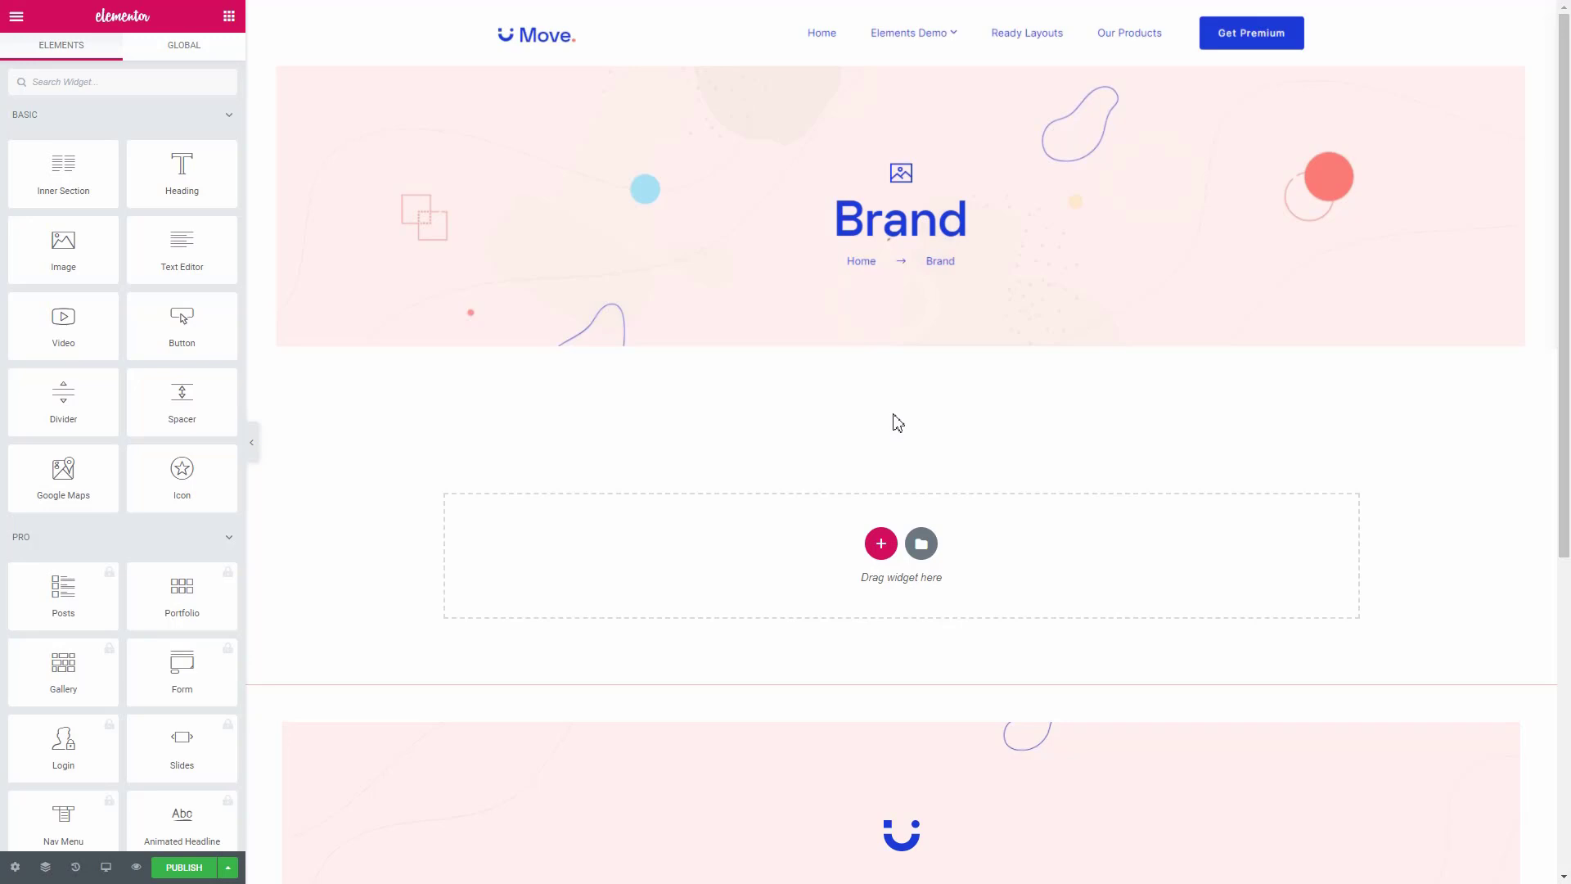
{"action": "left_click", "coordinate": [881, 543]}
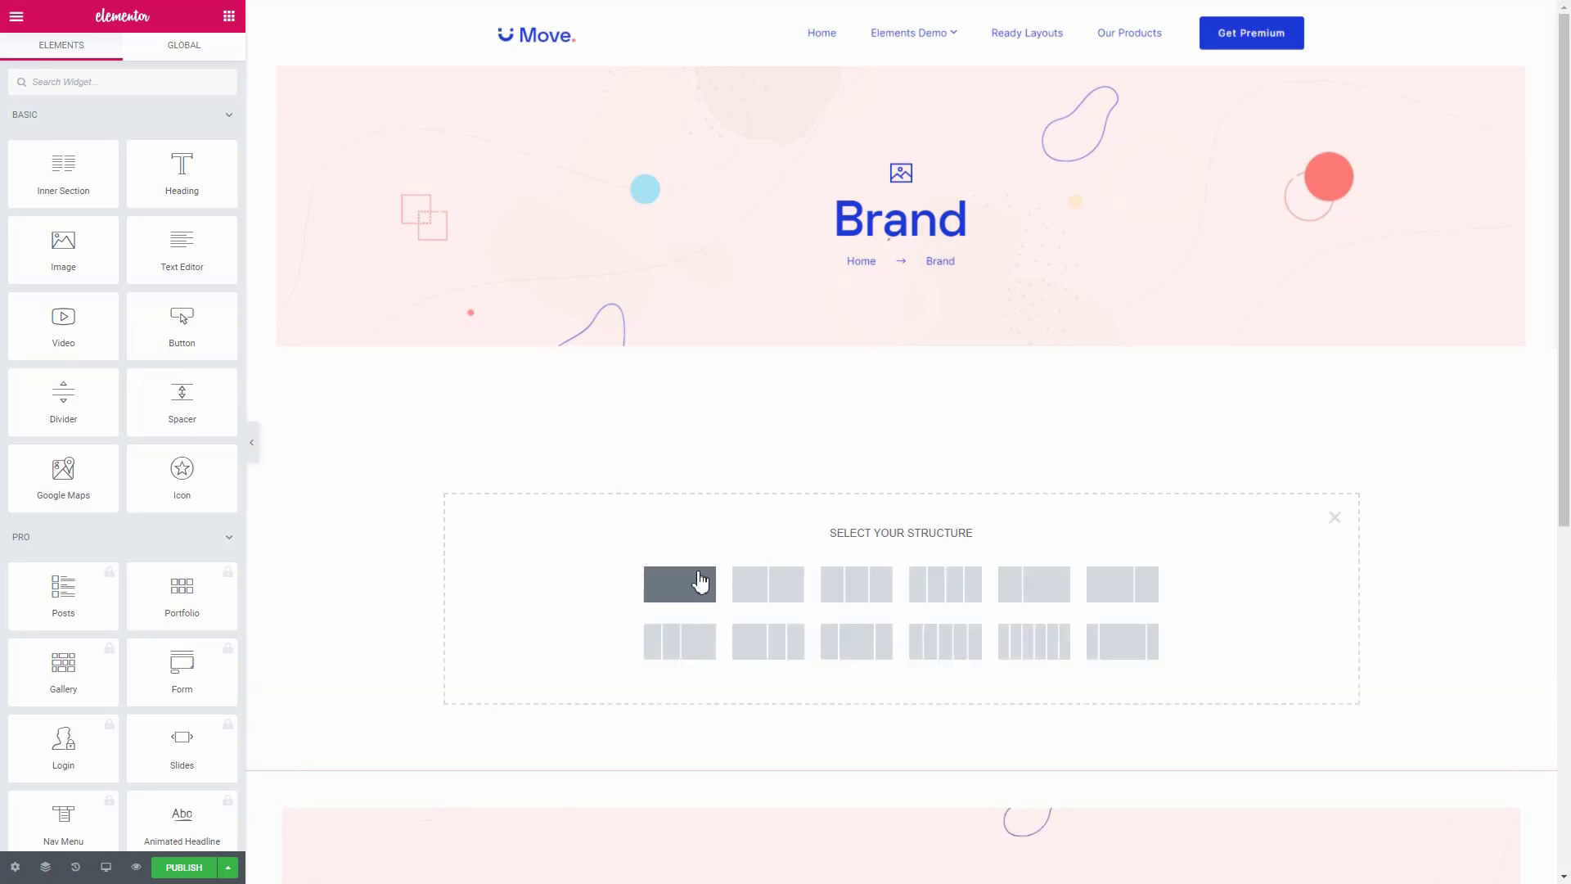
{"action": "left_click", "coordinate": [679, 584]}
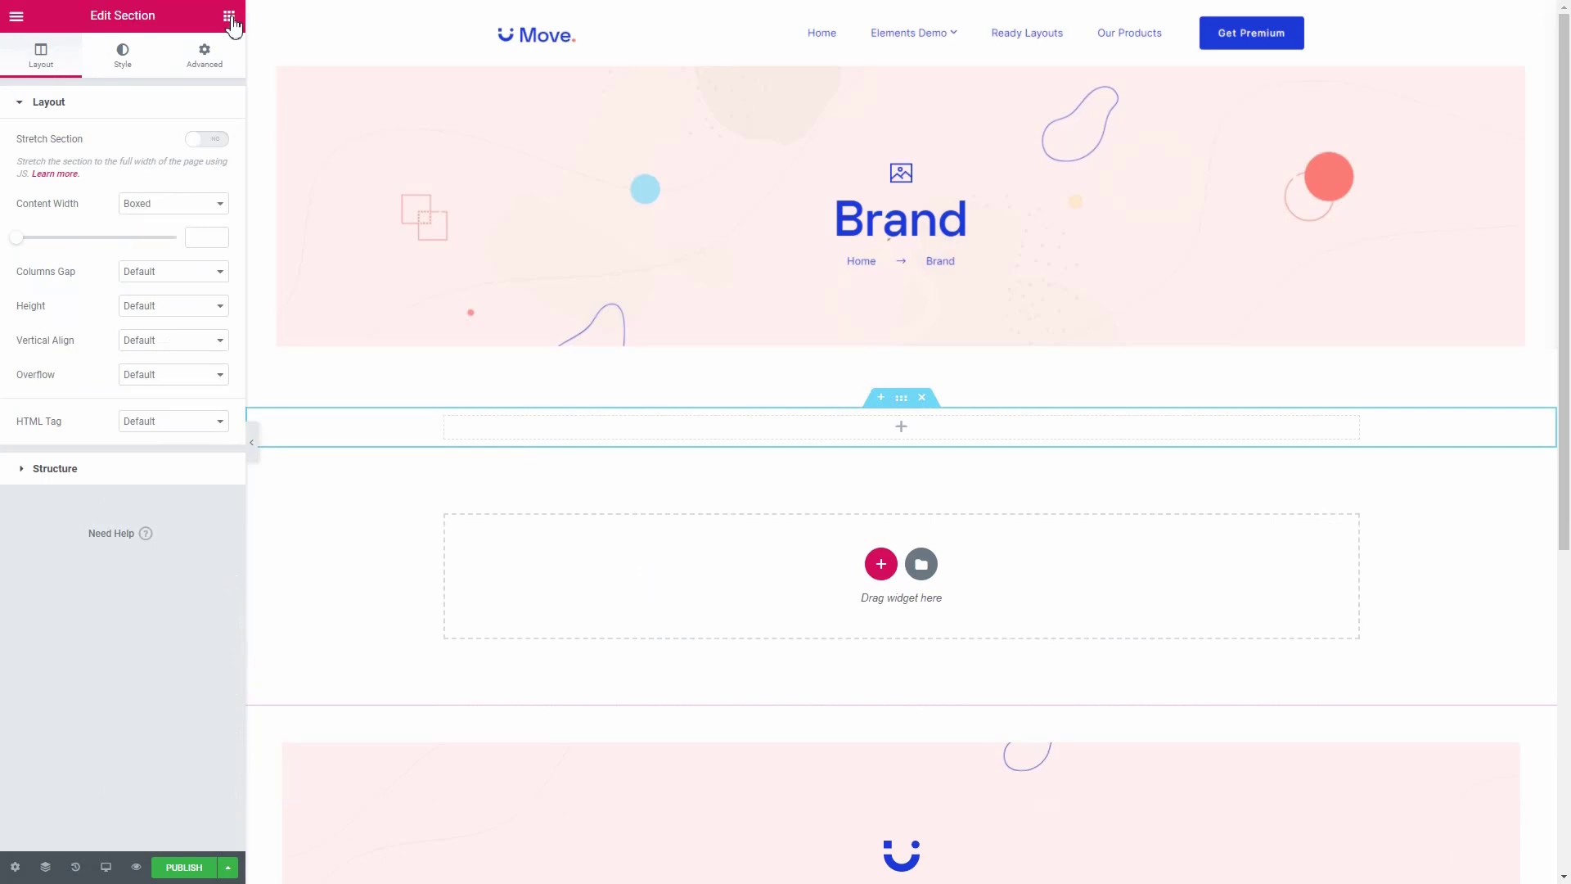
- Return to the widgets list and search for the Brand widget
{"action": "left_click", "coordinate": [229, 18]}
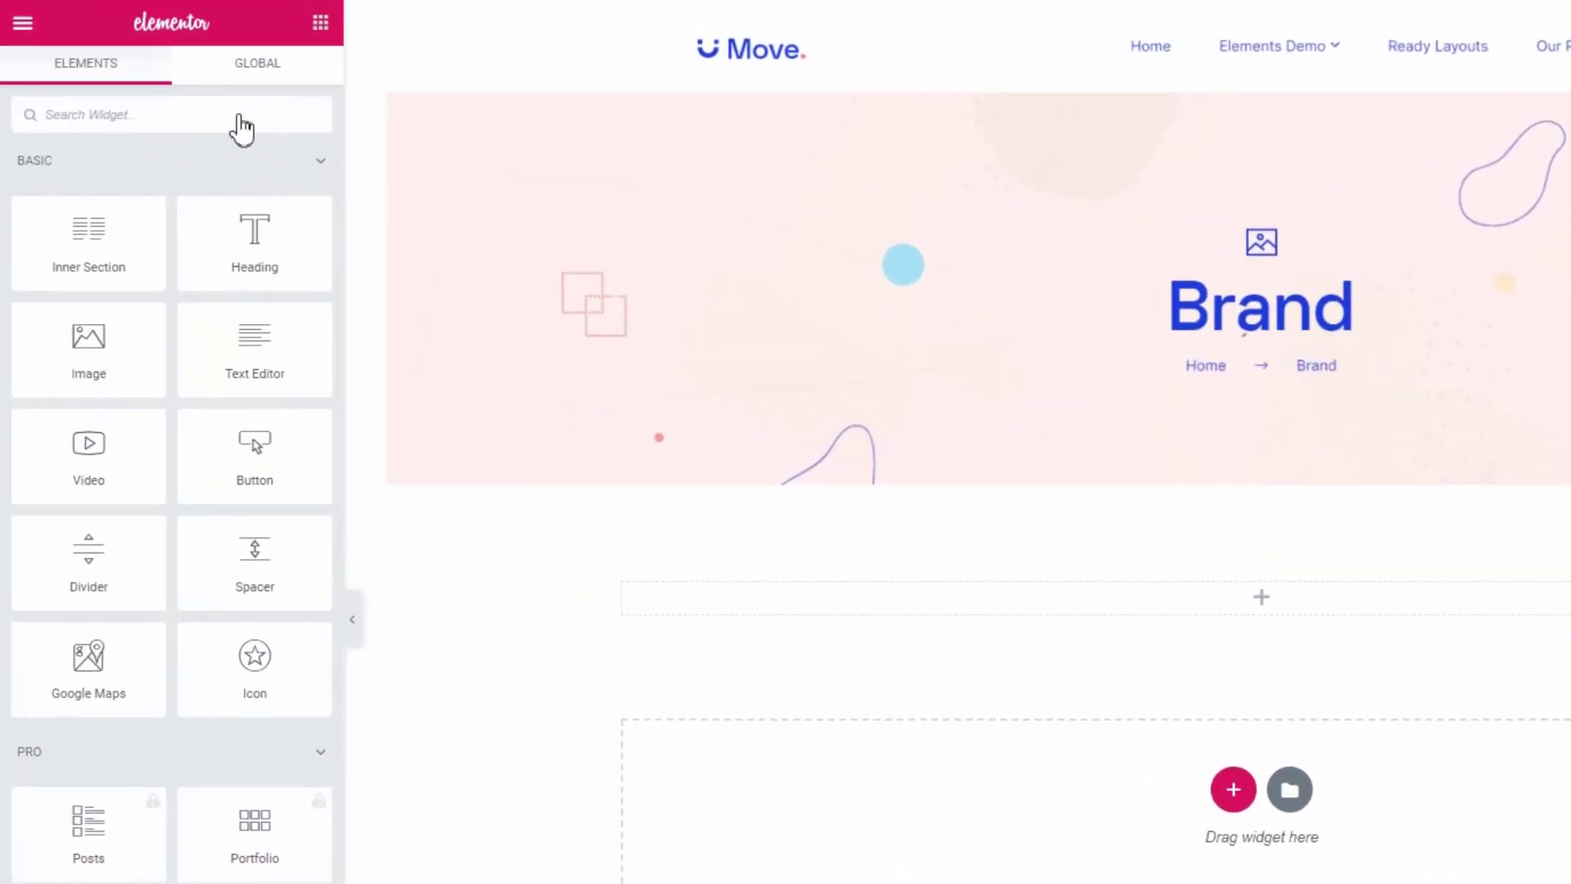
{"action": "type", "text": "B"}
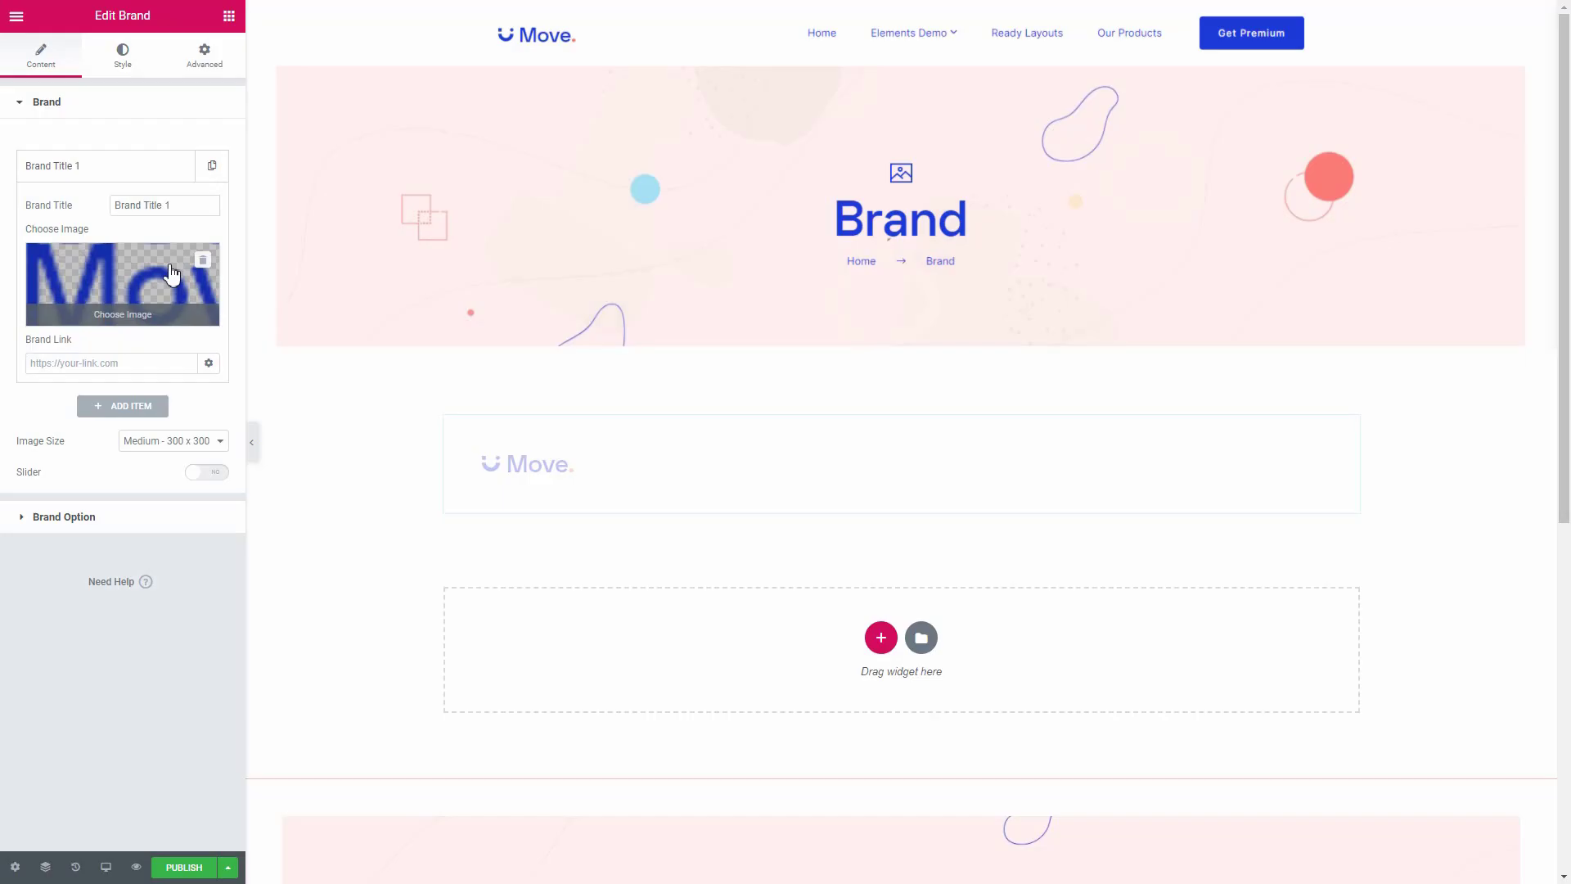
- Insert the Campfire logo into the first brand item and add further items for the other logos
{"action": "left_click", "coordinate": [123, 283]}
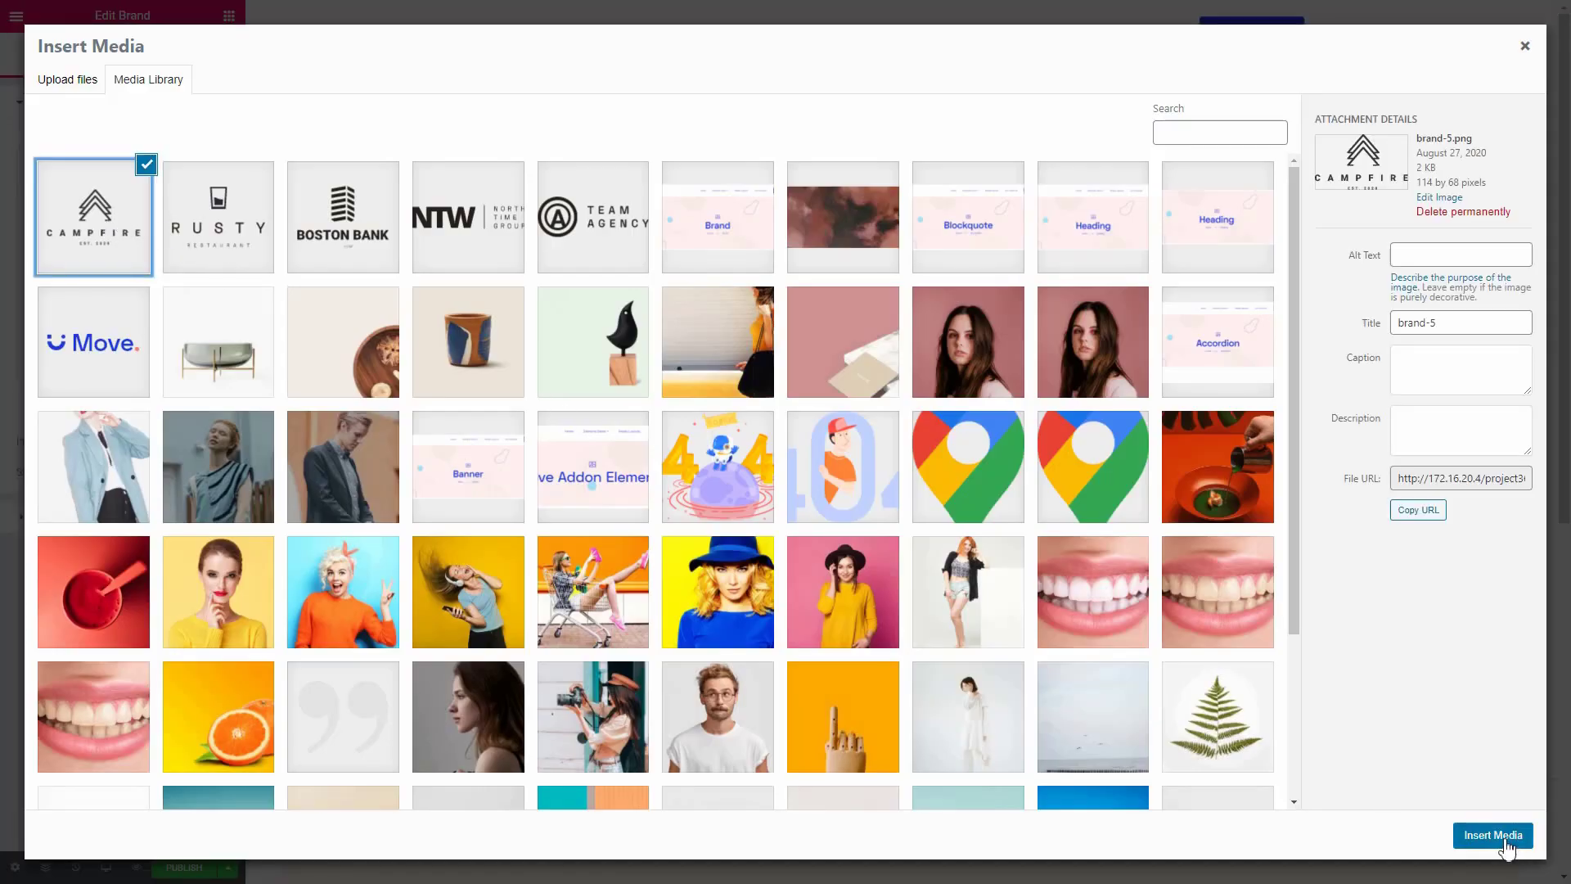
{"action": "left_click", "coordinate": [1492, 835]}
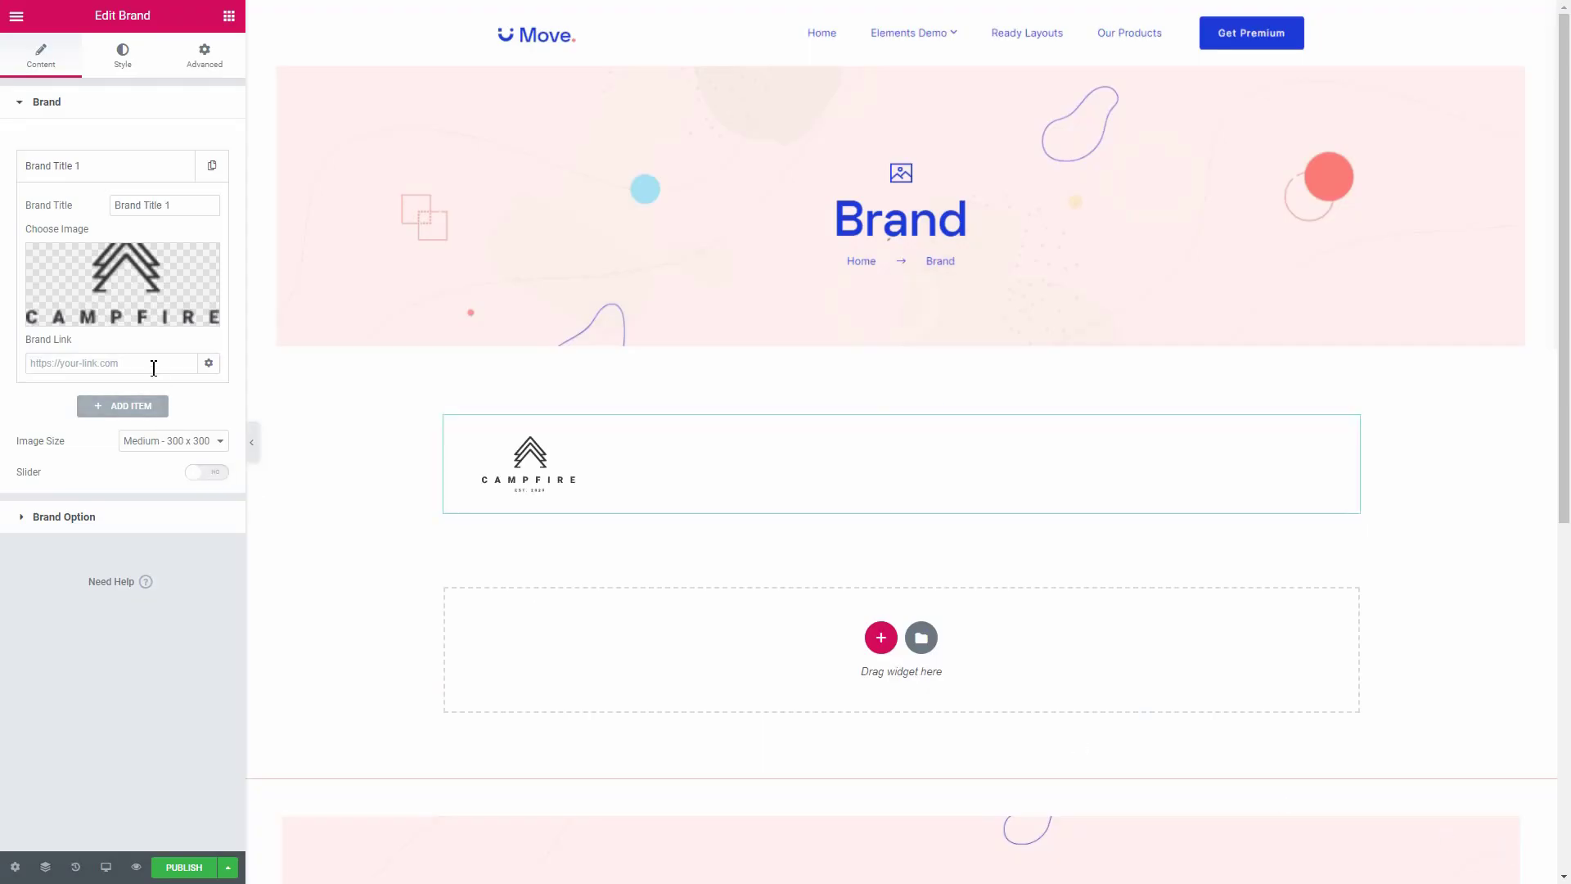
{"action": "left_click", "coordinate": [121, 406]}
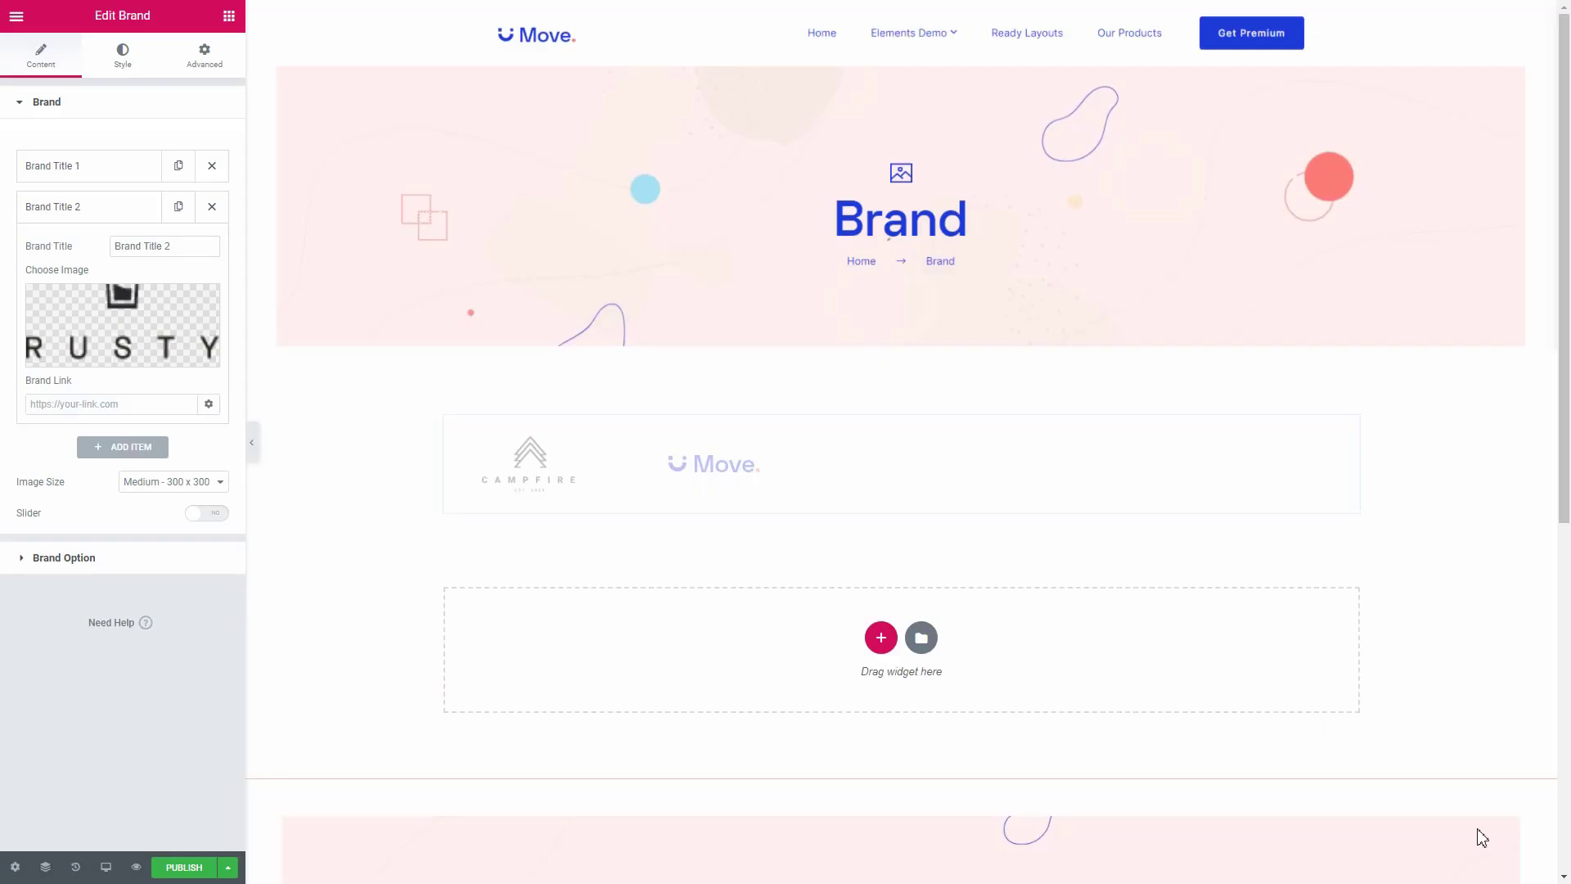
{"action": "left_click", "coordinate": [123, 445]}
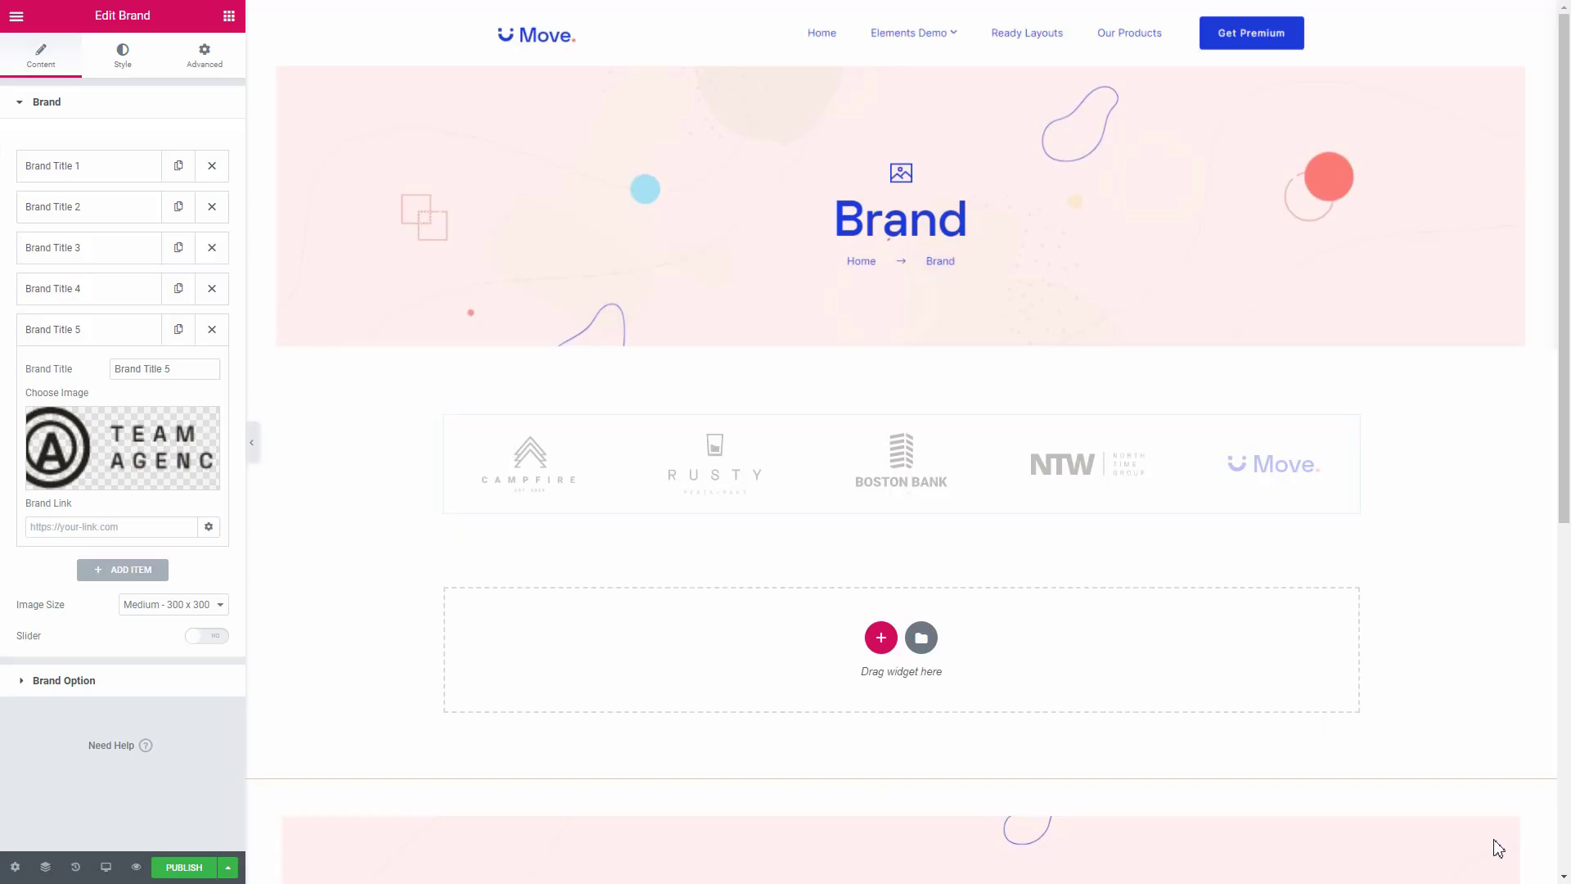
- Set the brand image size to Full and switch the Slider option on
{"action": "left_click", "coordinate": [172, 604]}
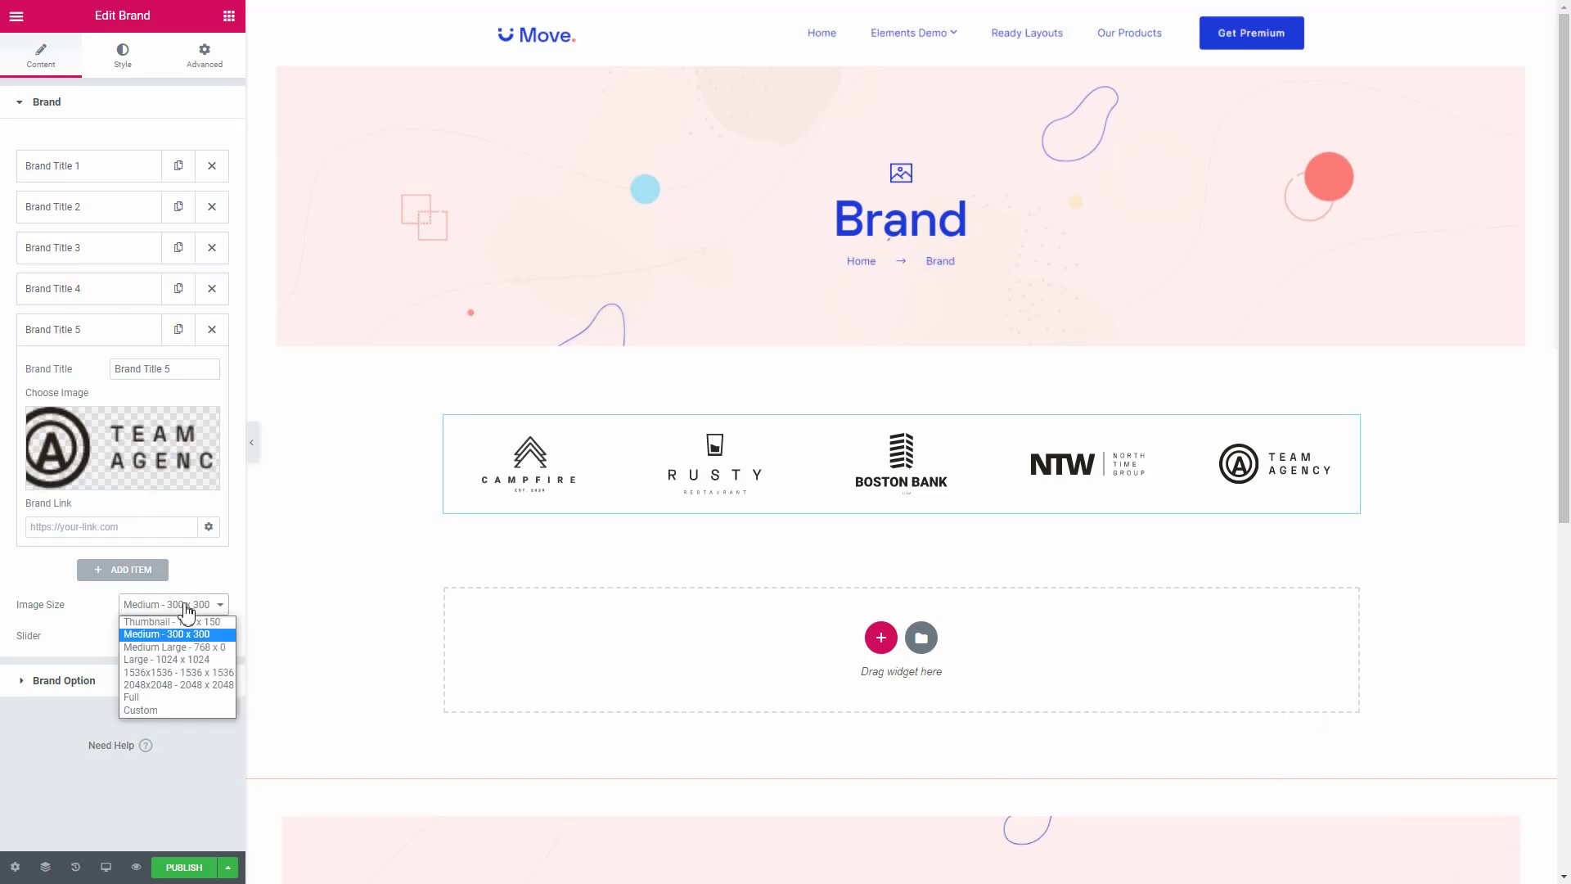
{"action": "left_click", "coordinate": [131, 698]}
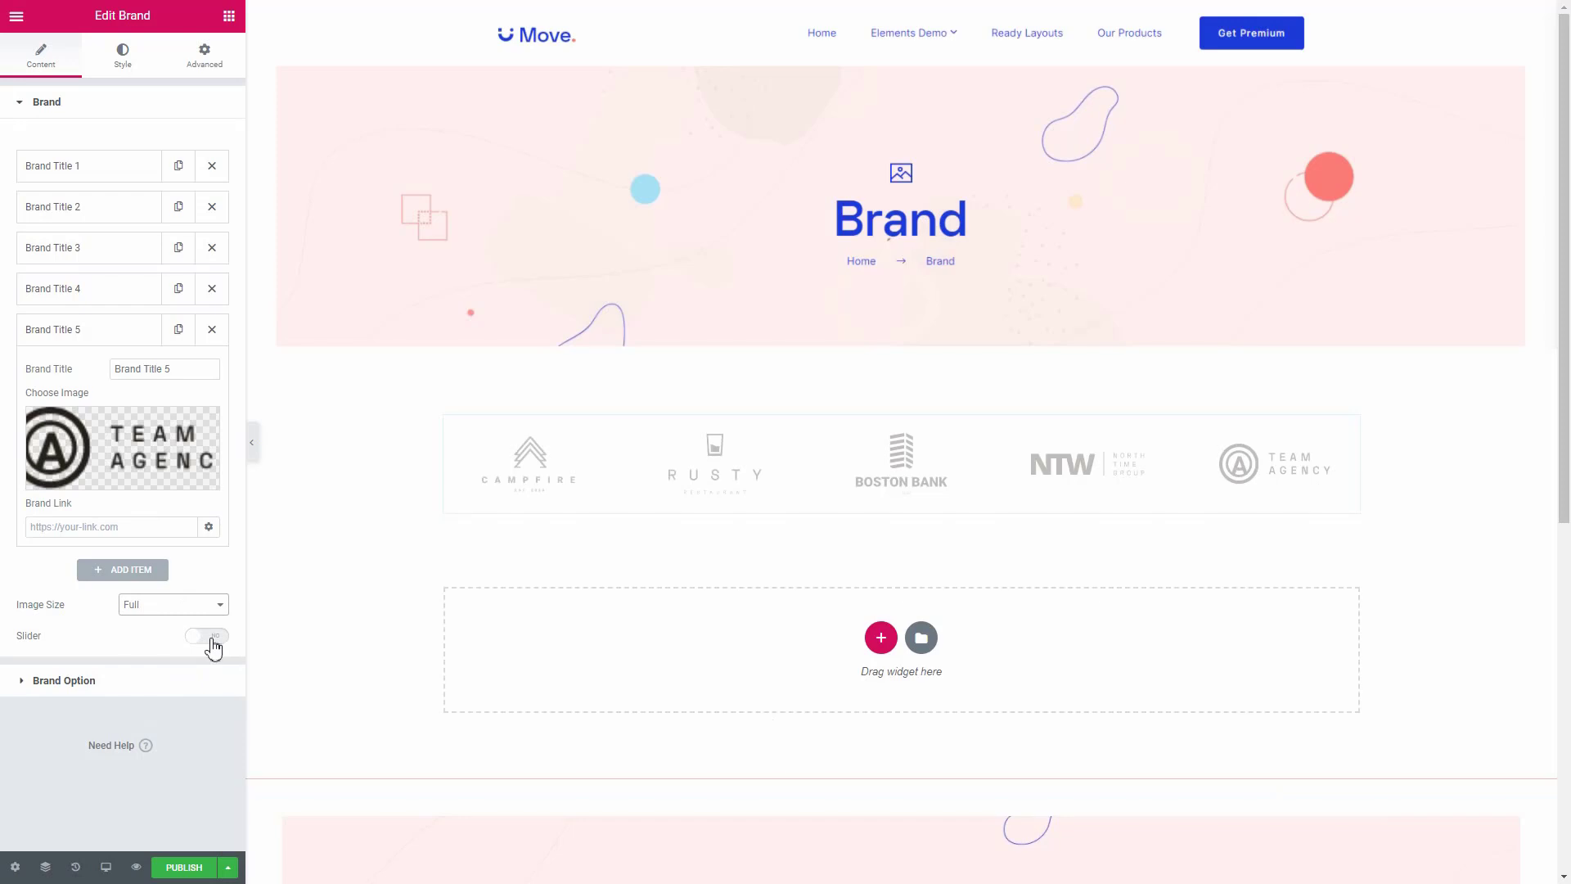
{"action": "left_click", "coordinate": [206, 637]}
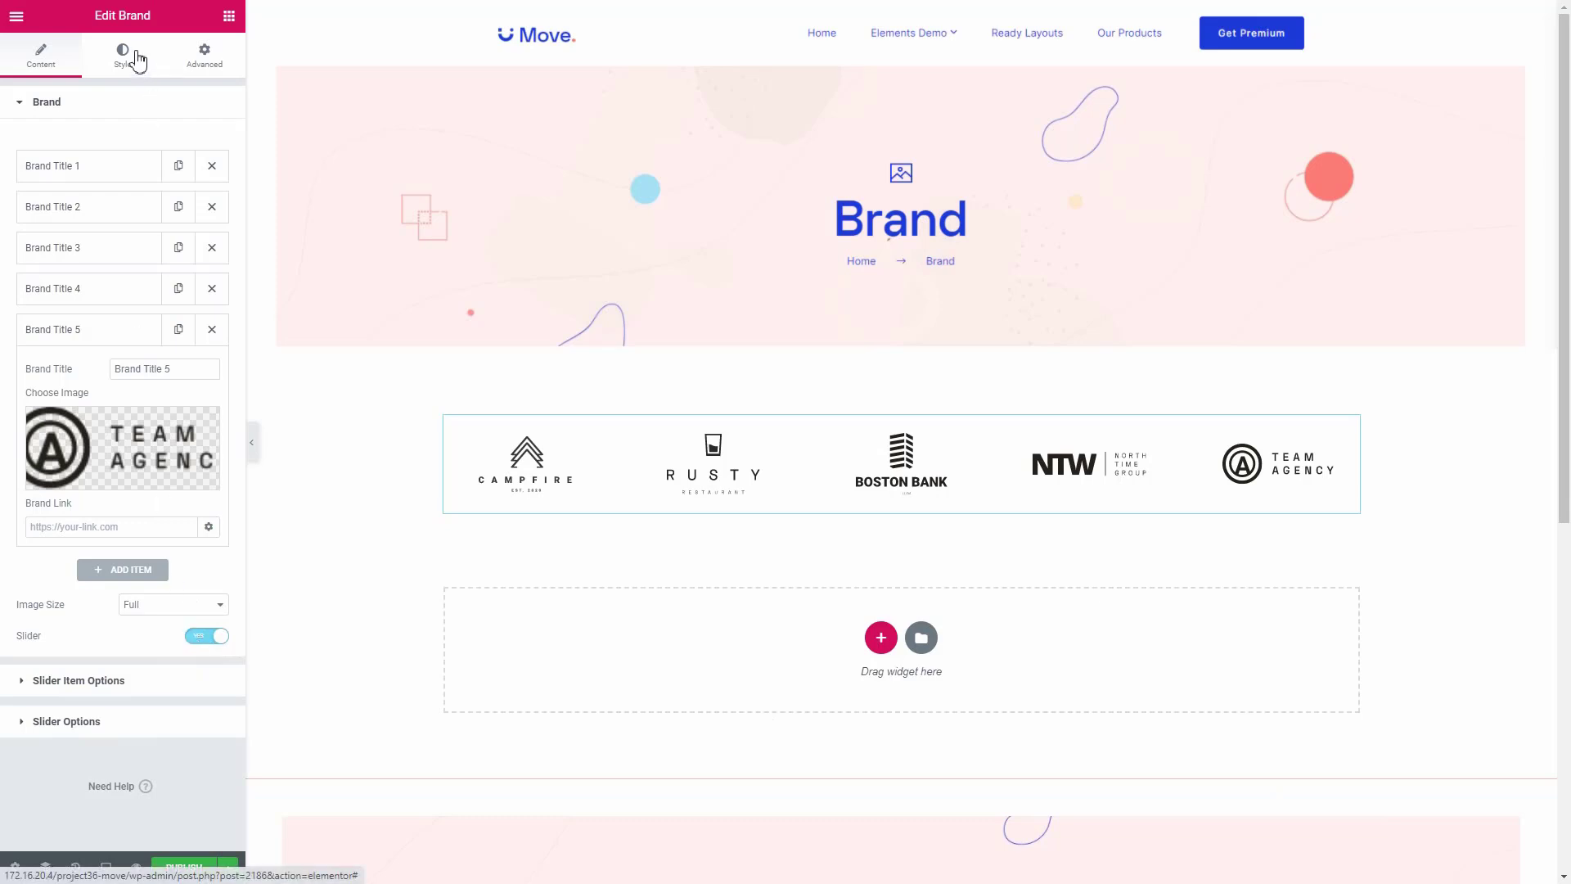
- In Brand Style, raise the logo row height to 204
{"action": "left_click", "coordinate": [122, 55]}
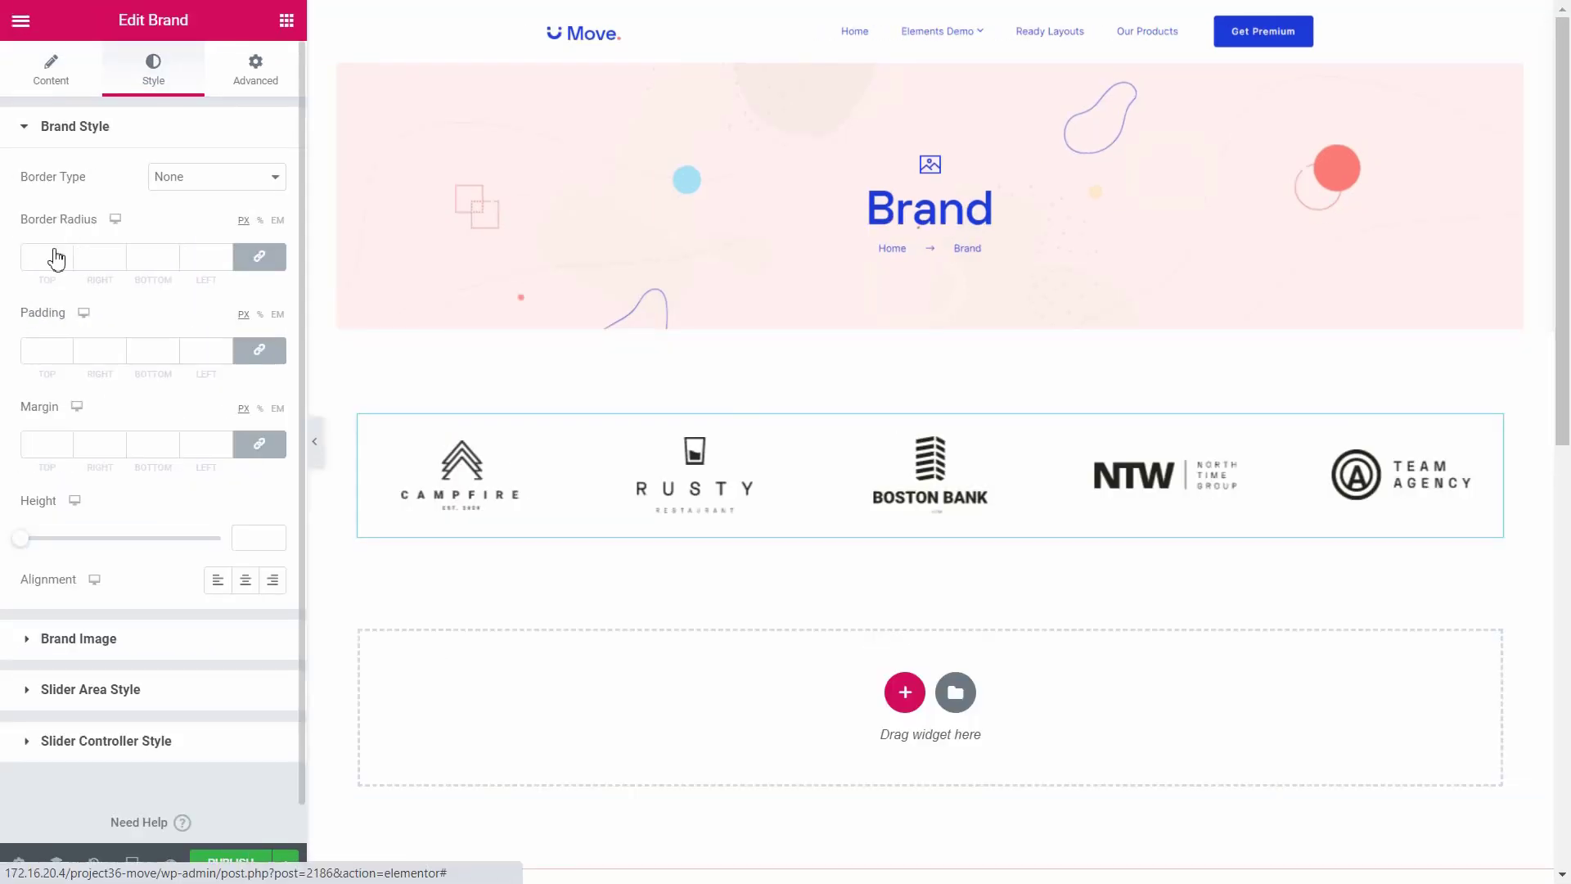
{"action": "left_click", "coordinate": [46, 350]}
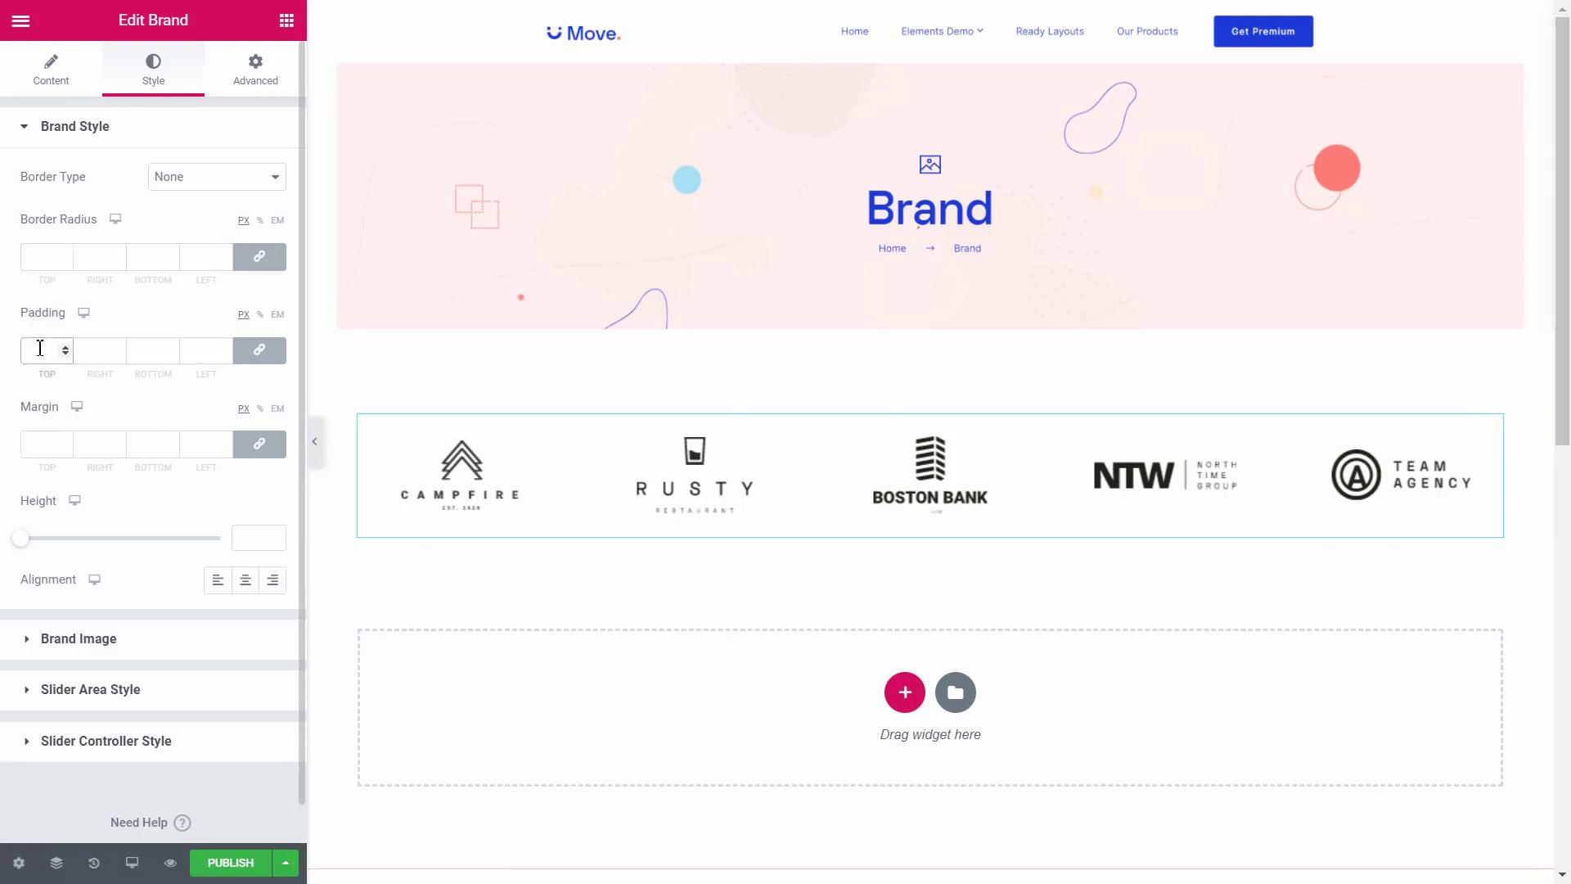
{"action": "left_click", "coordinate": [46, 444]}
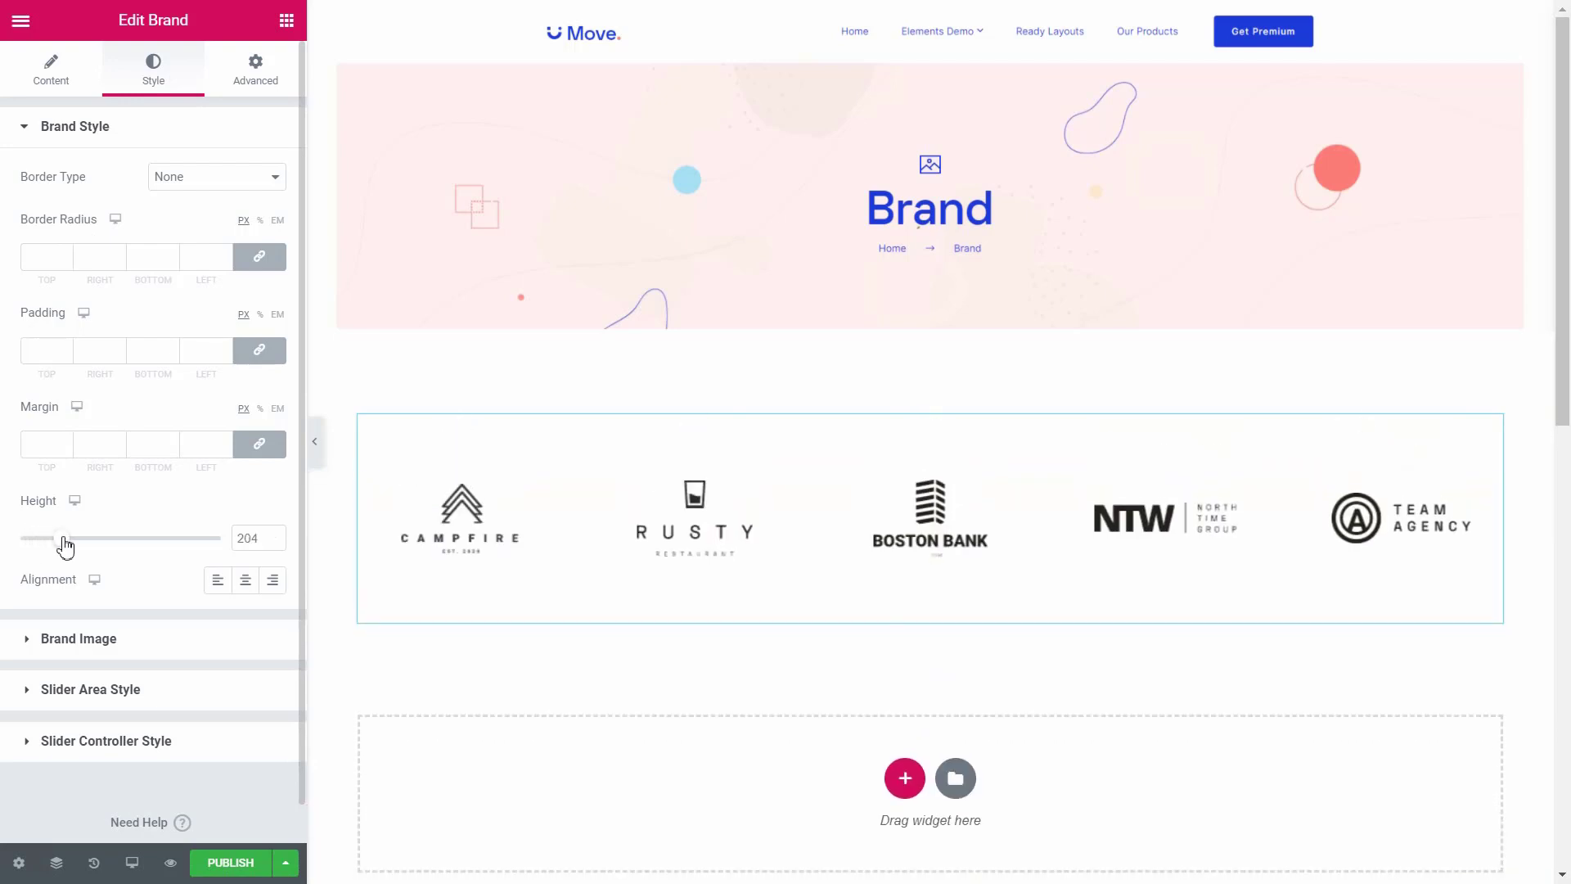
{"action": "mouse_move", "coordinate": [90, 646]}
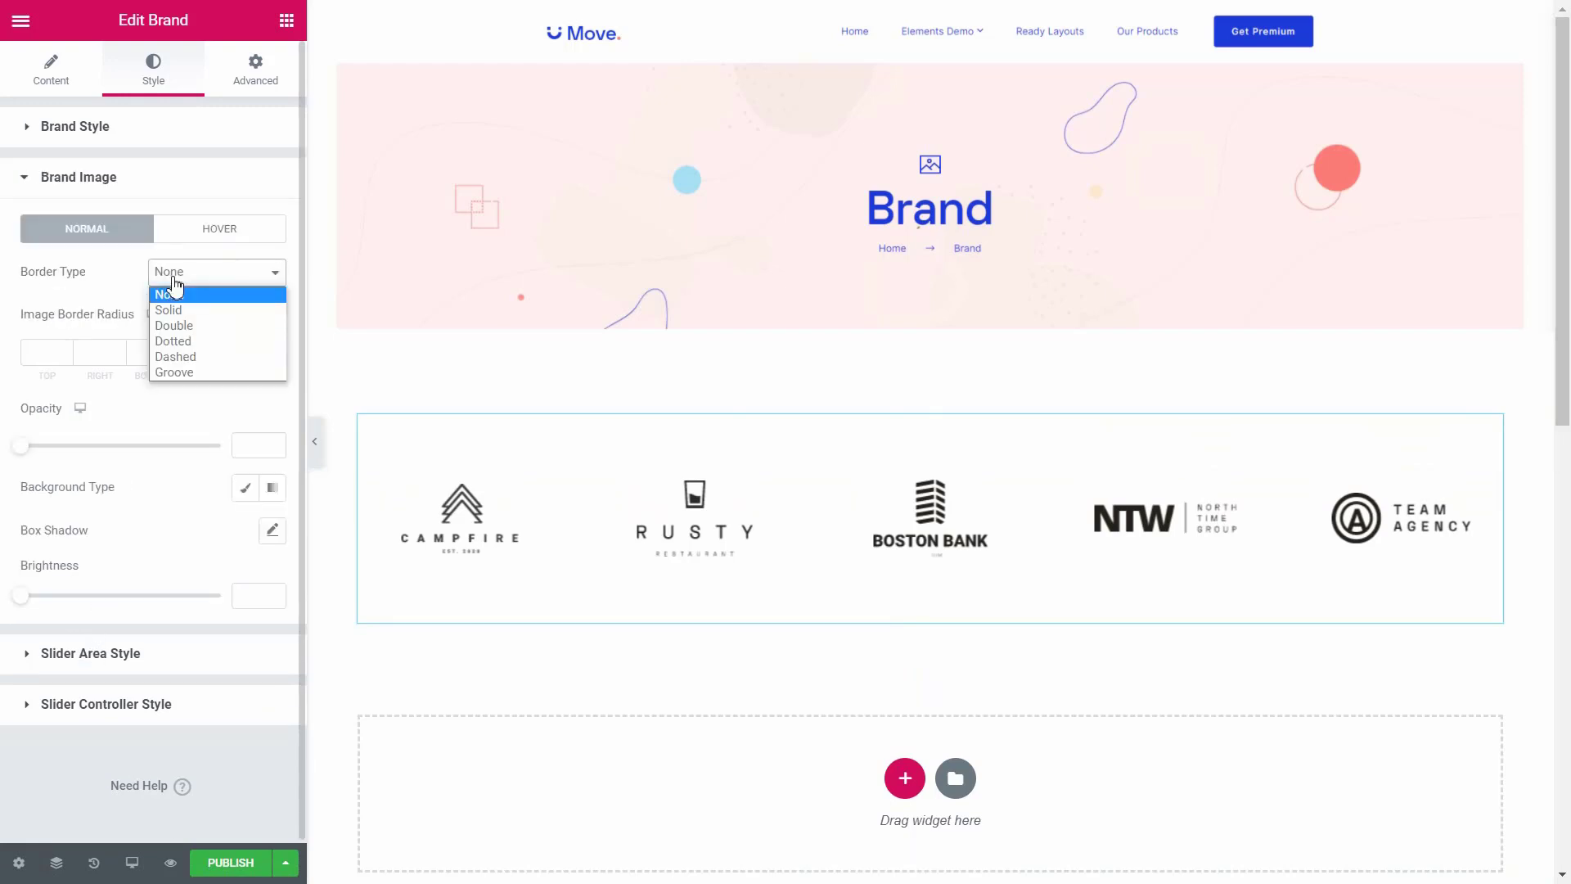
- Give the brand images a solid blue border, then revert the border type
{"action": "left_click", "coordinate": [169, 309]}
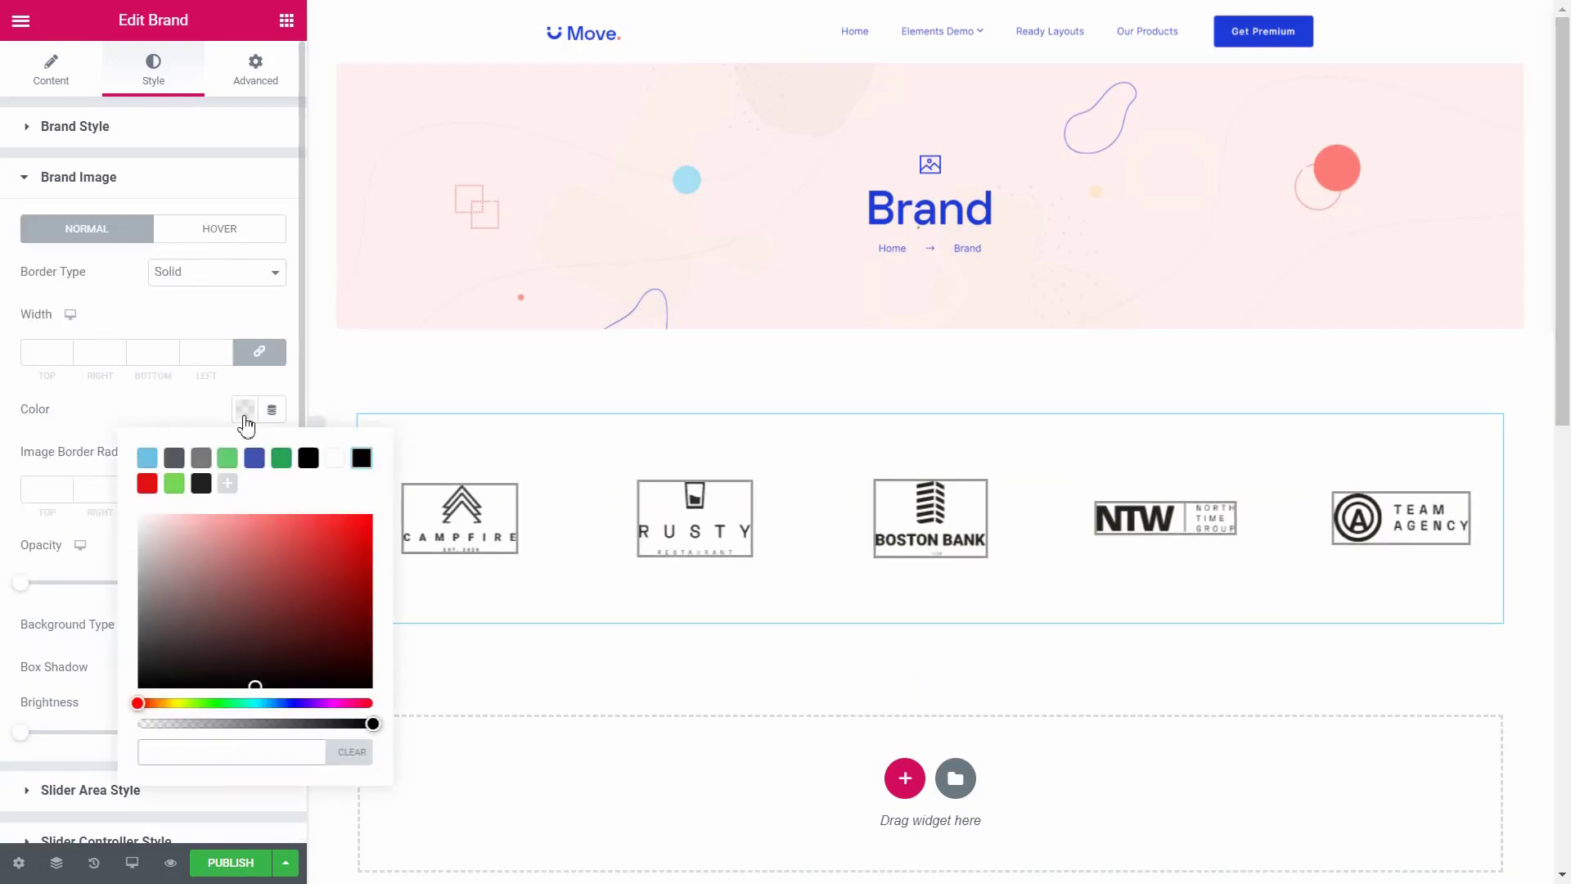
{"action": "left_click", "coordinate": [254, 457]}
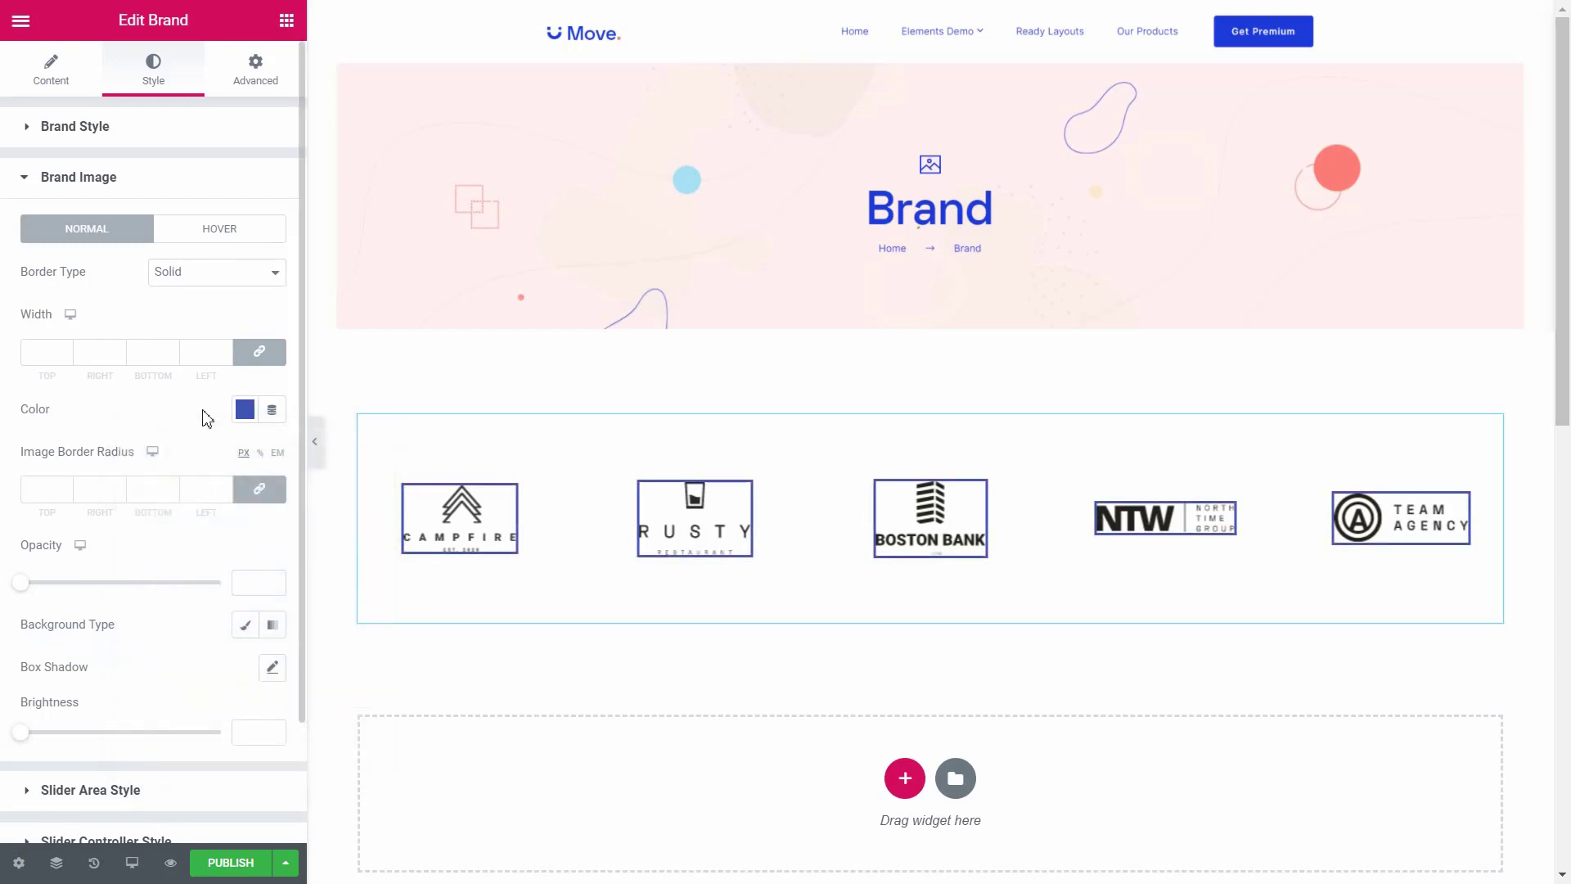
{"action": "left_click", "coordinate": [216, 272]}
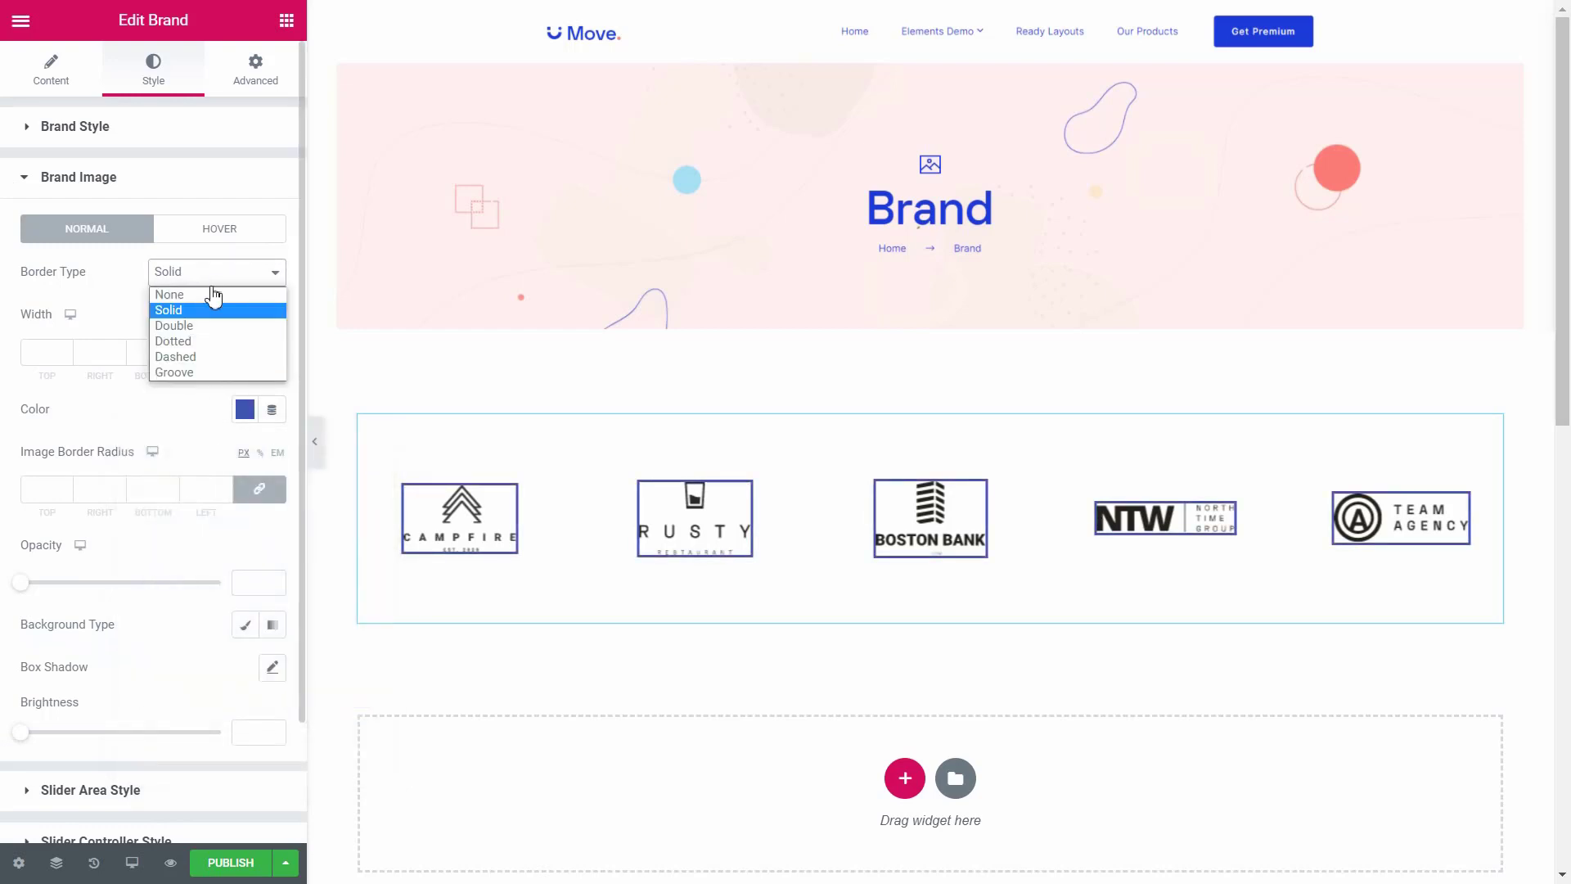
{"action": "left_click", "coordinate": [169, 293]}
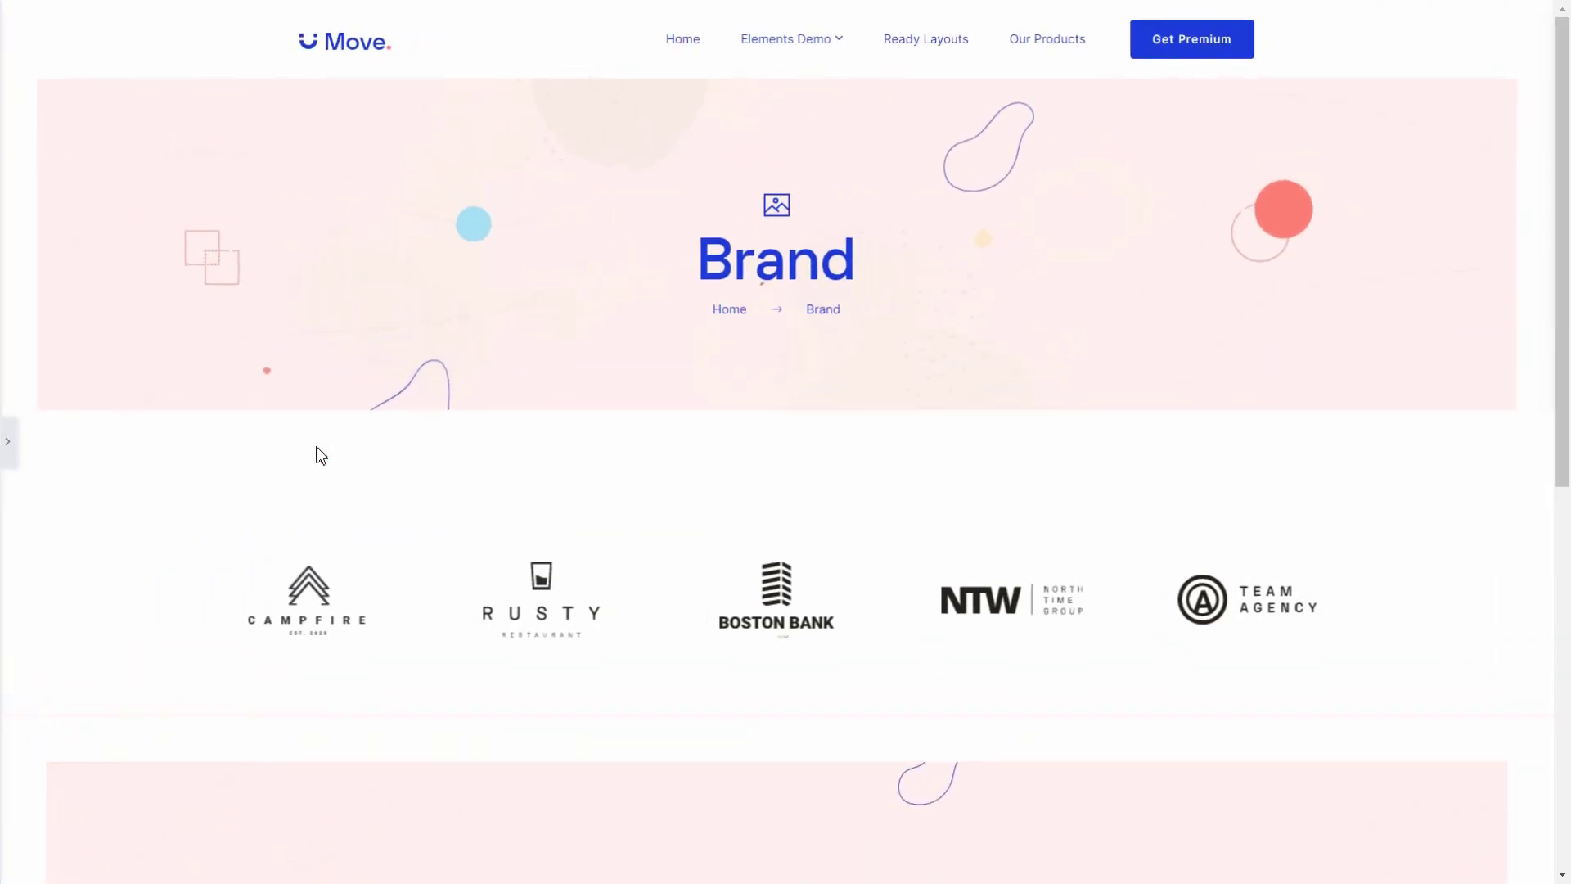
{"action": "mouse_move", "coordinate": [360, 390]}
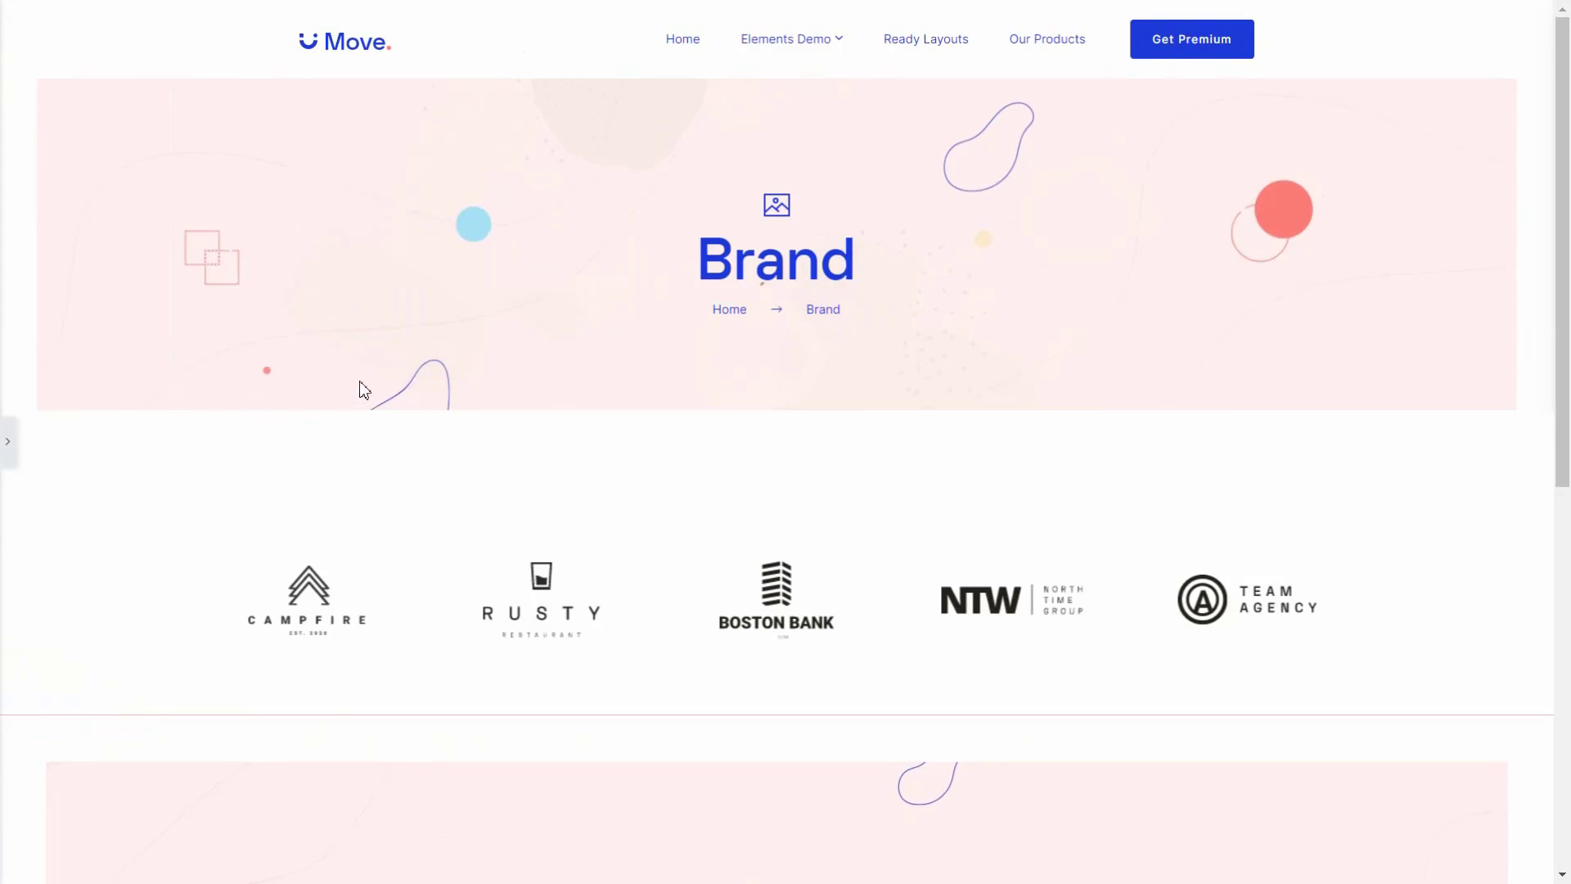